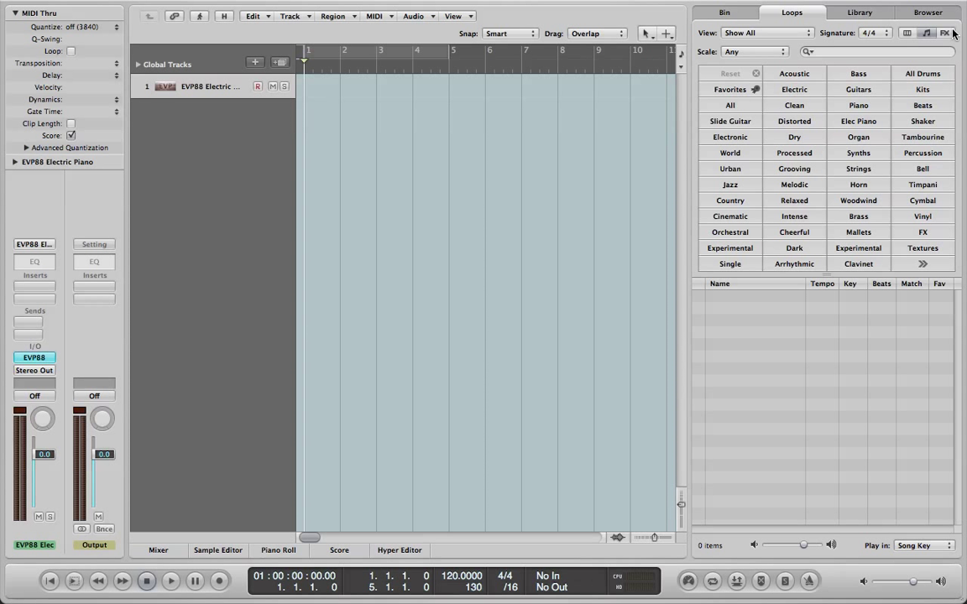
mouse_move(940, 34)
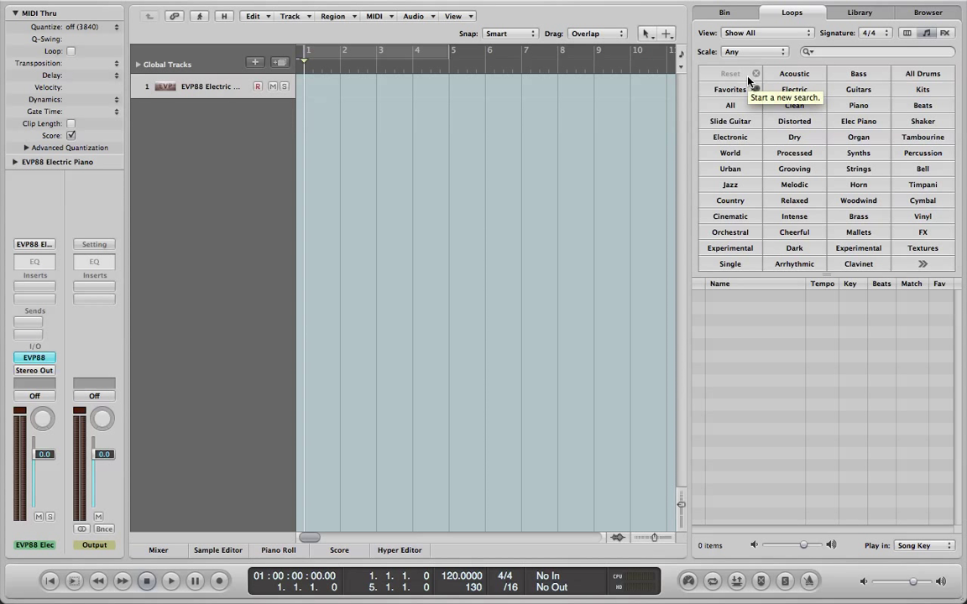
mouse_move(692, 191)
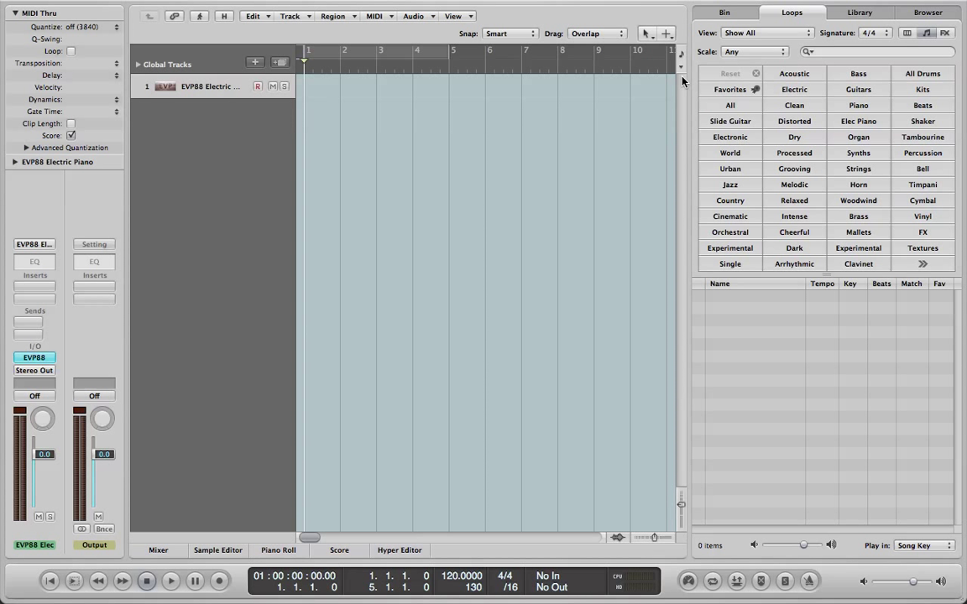
mouse_move(300, 146)
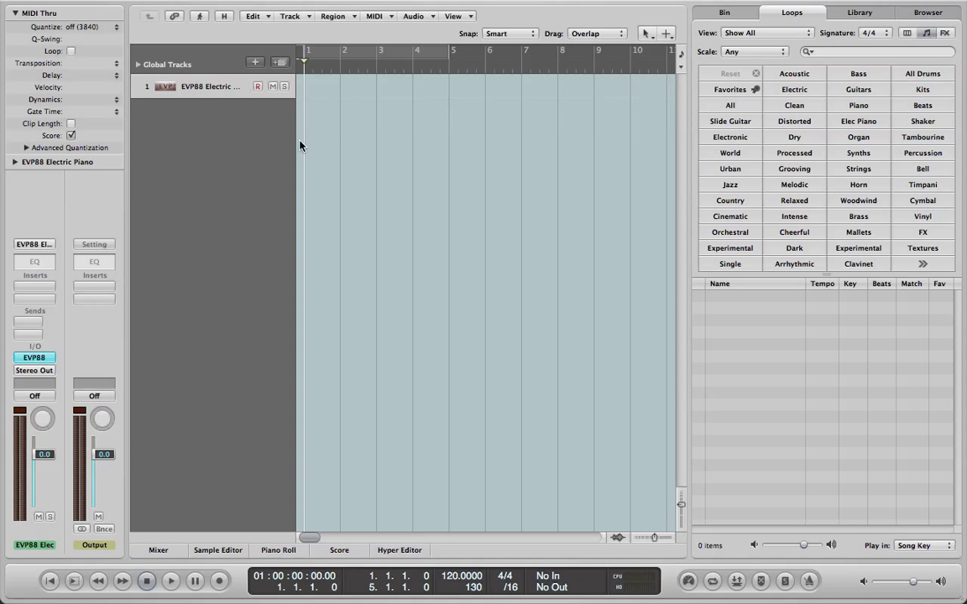
mouse_move(550, 359)
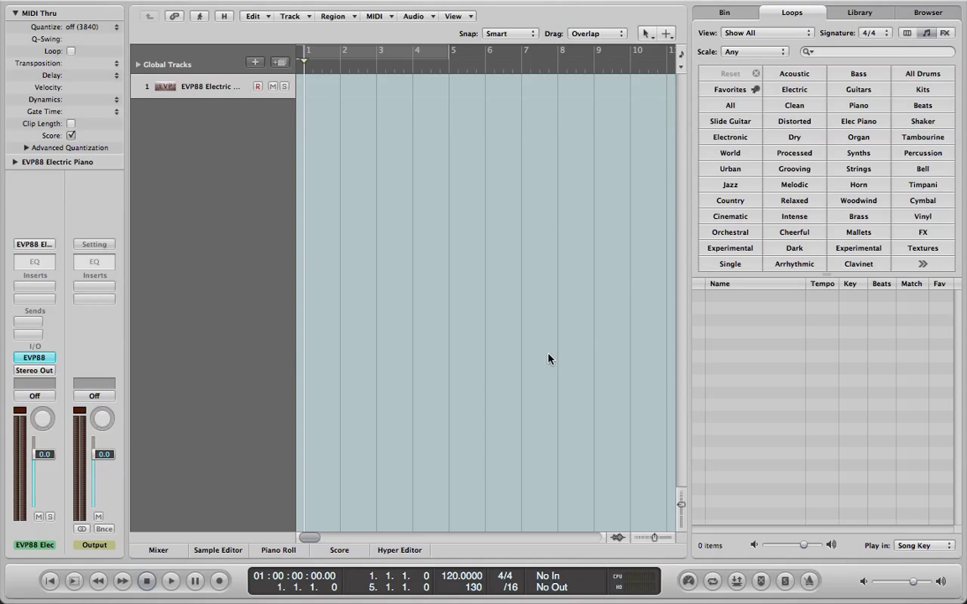
mouse_move(320, 336)
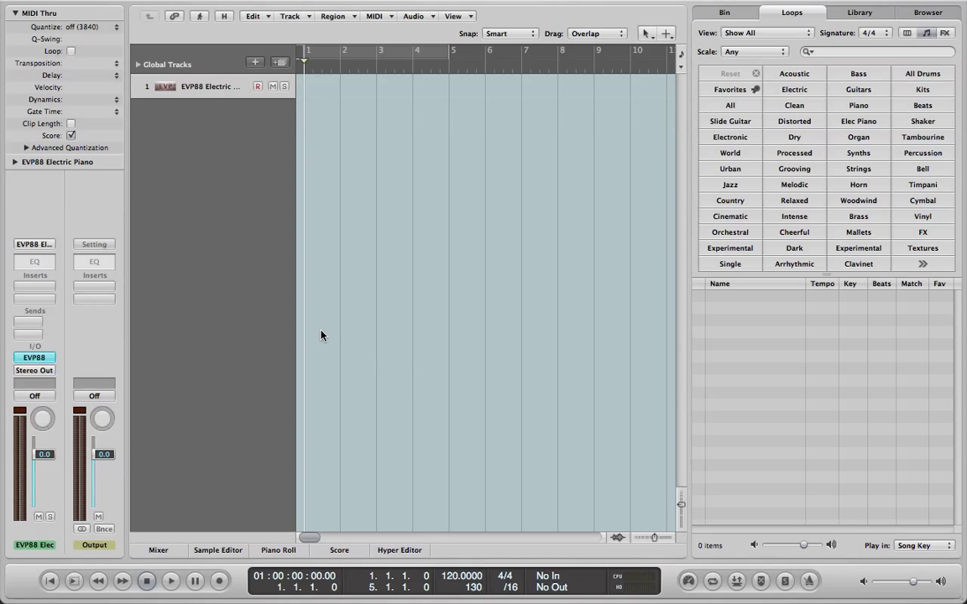
mouse_move(364, 227)
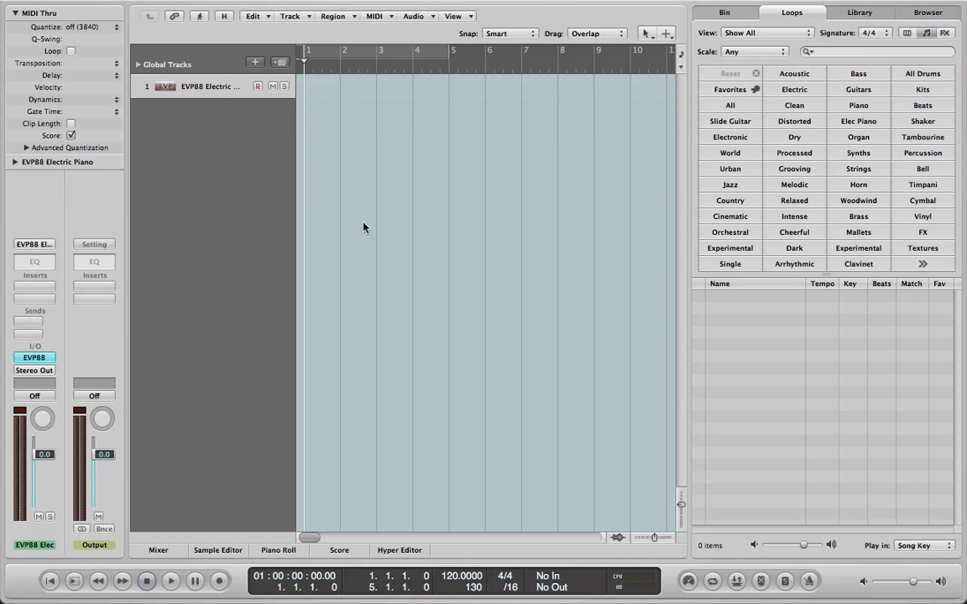
mouse_move(310, 146)
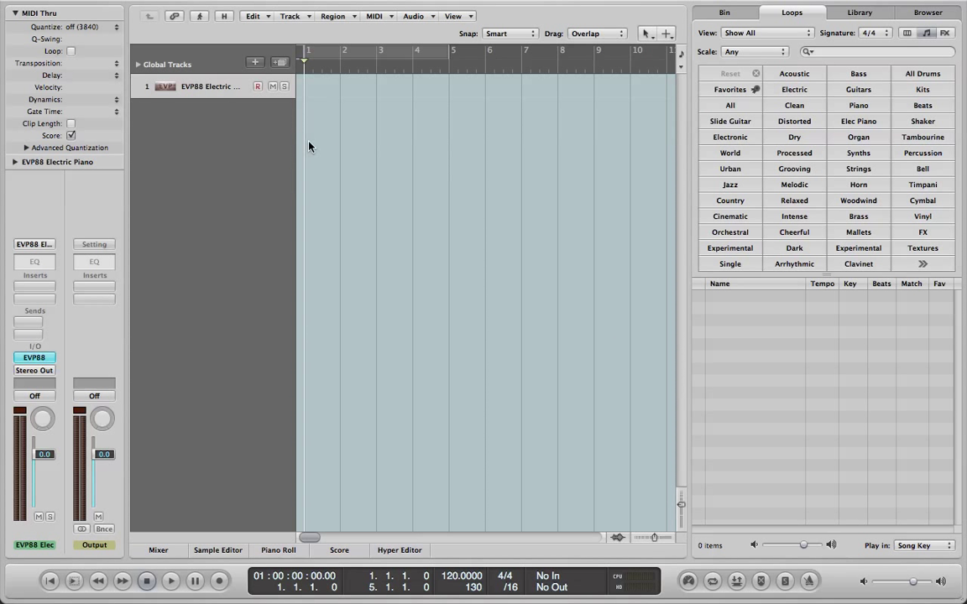
mouse_move(481, 126)
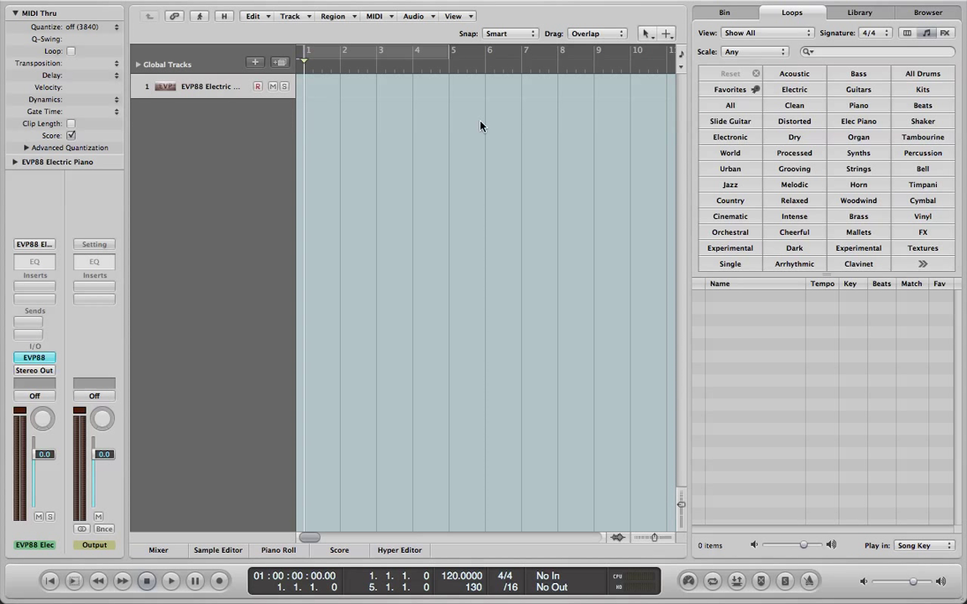
mouse_move(771, 119)
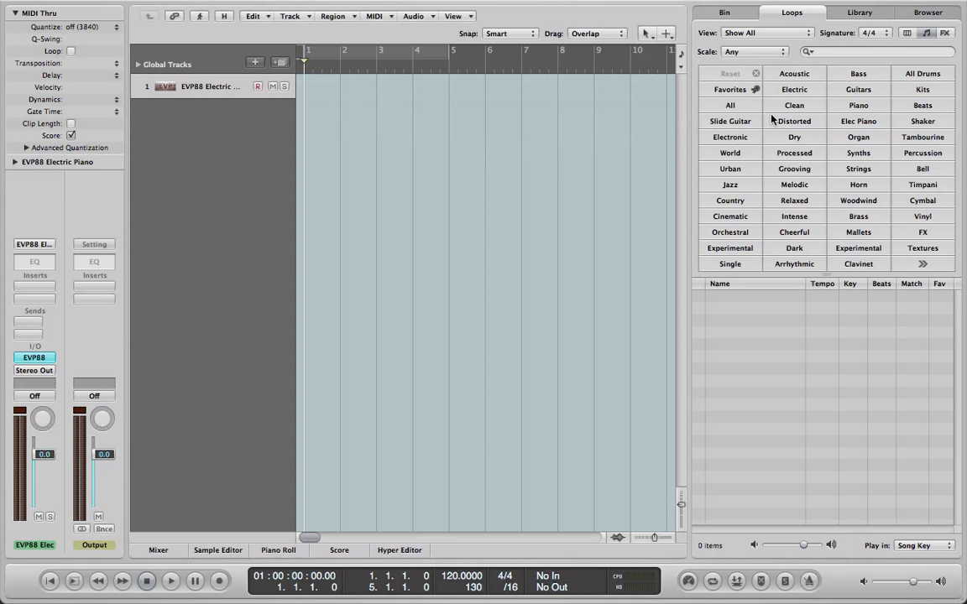
mouse_move(813, 94)
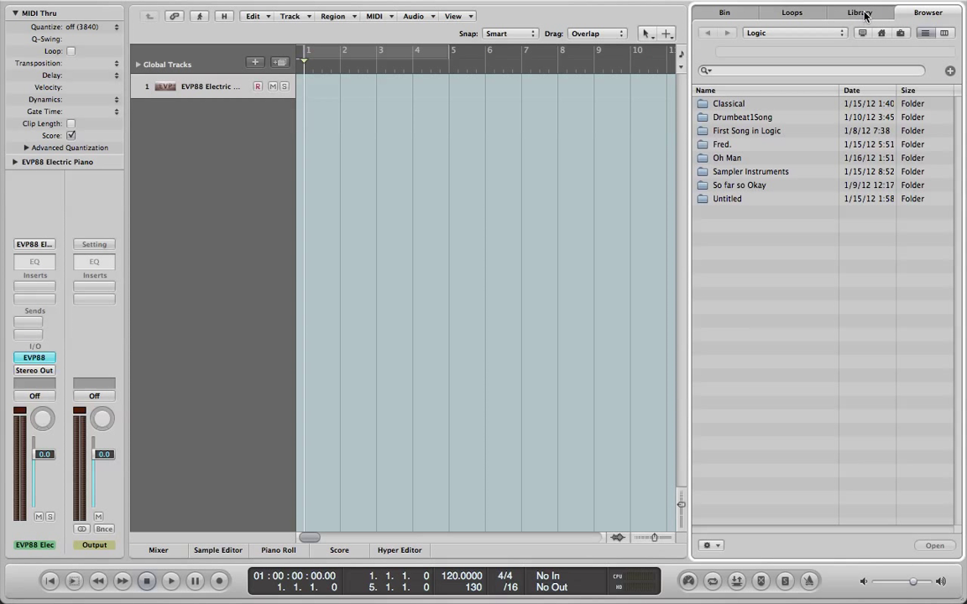
Filter the loop browser by the Clean keyword, listing 5,298 loops
left_click(860, 12)
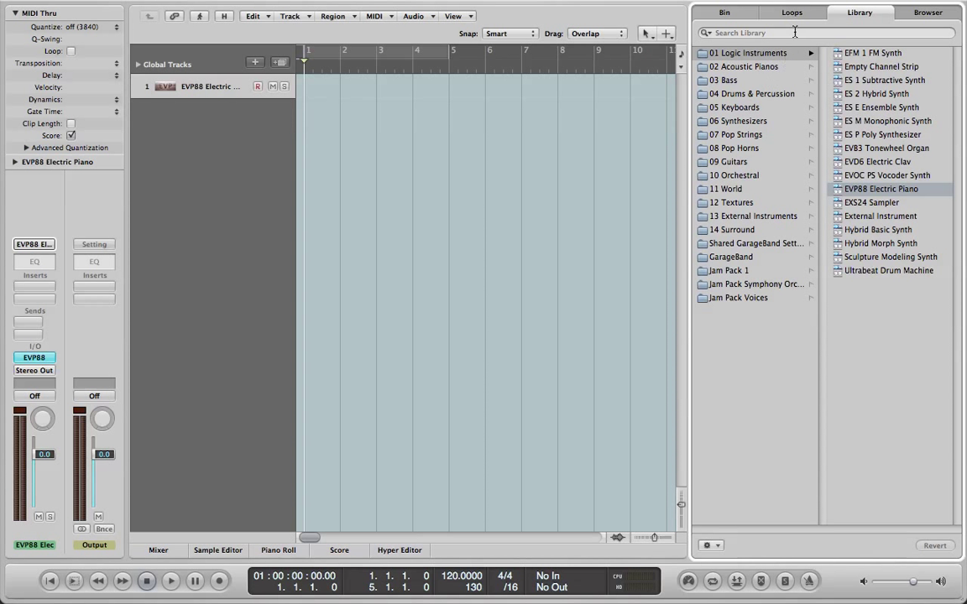
left_click(791, 12)
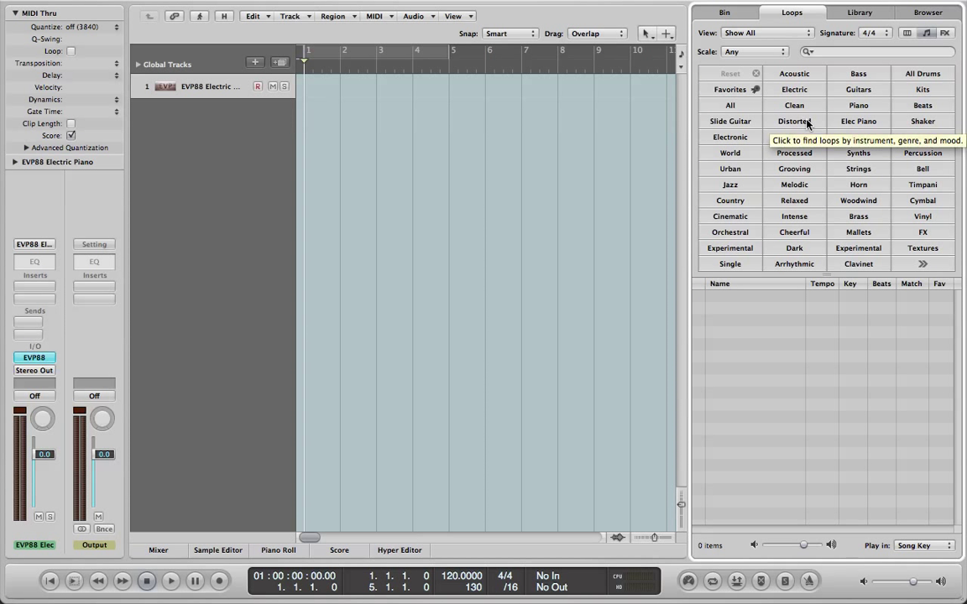
left_click(793, 105)
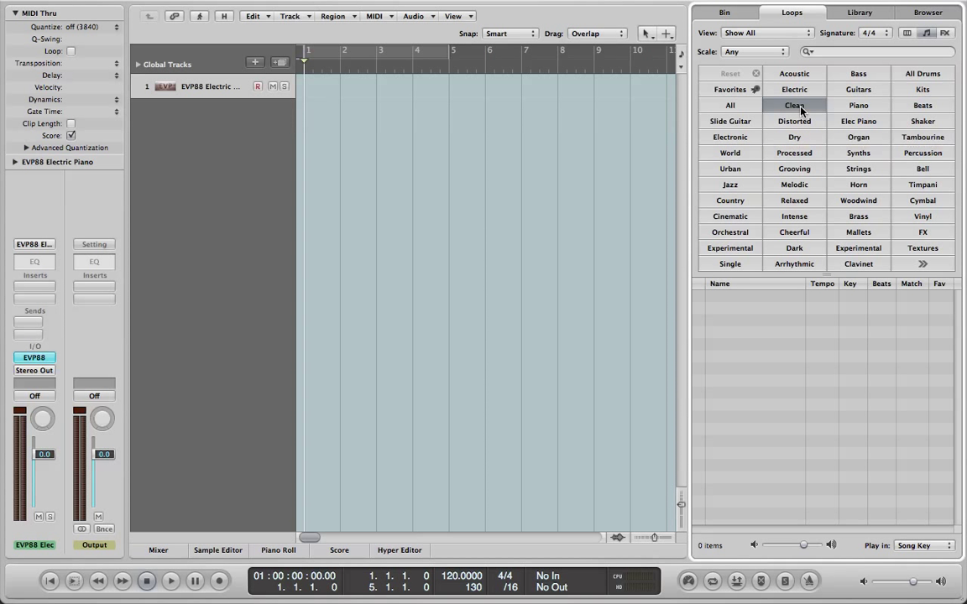
left_click(792, 105)
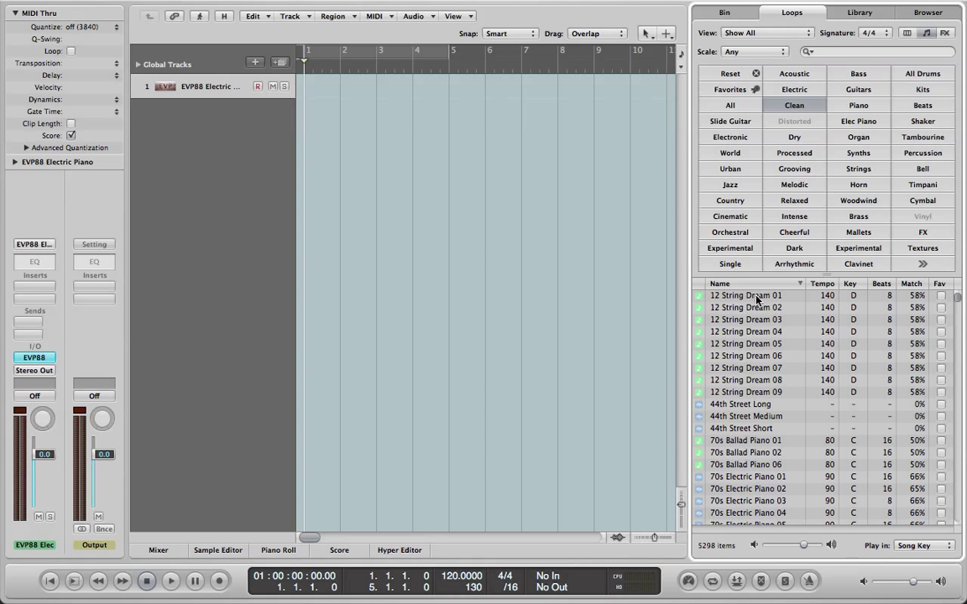
Place the 12 String Dream 01 loop on a new track at bar 1 and play it
left_click_drag(746, 295, 225, 134)
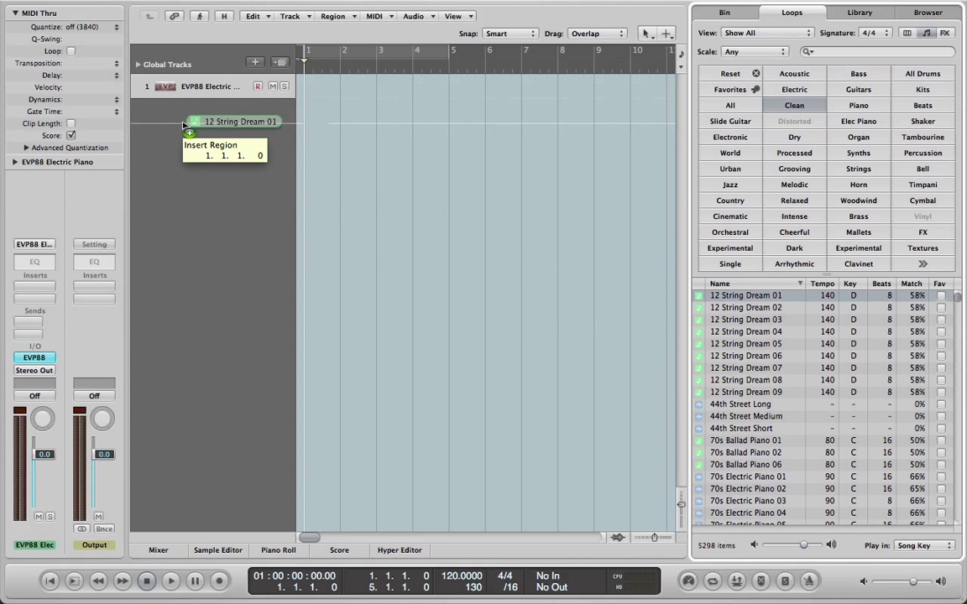
left_click_drag(745, 295, 340, 113)
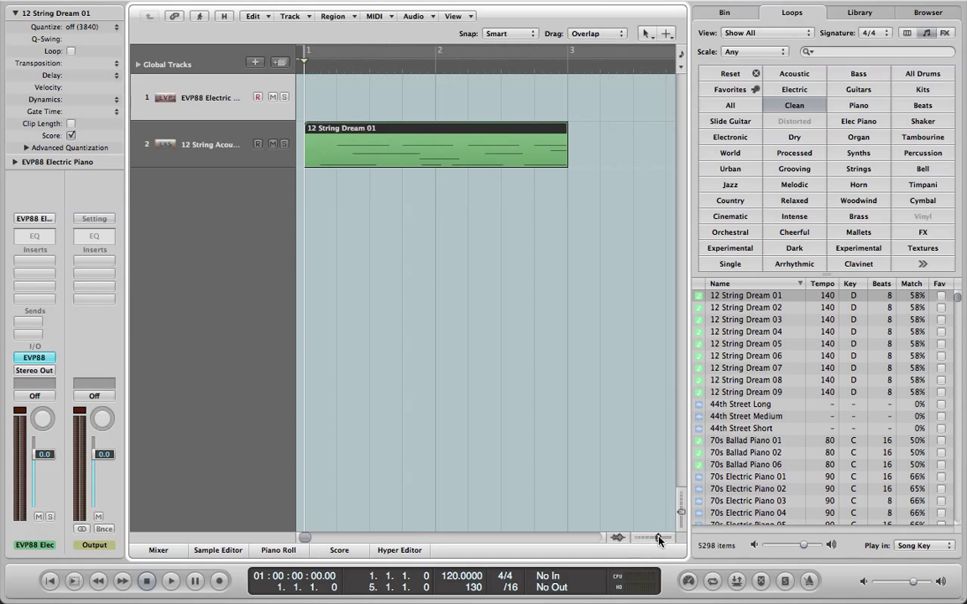
left_click(171, 581)
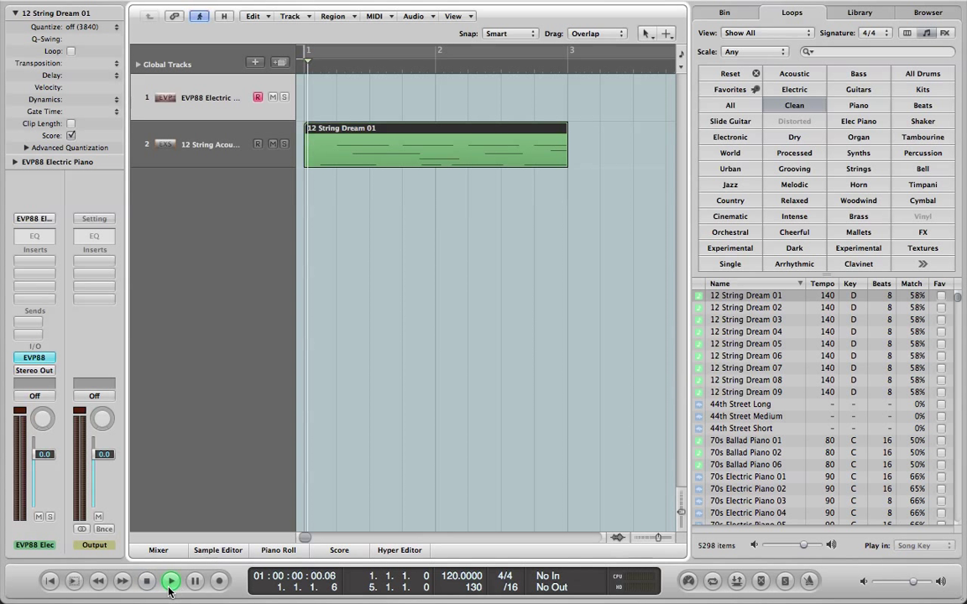
left_click(170, 580)
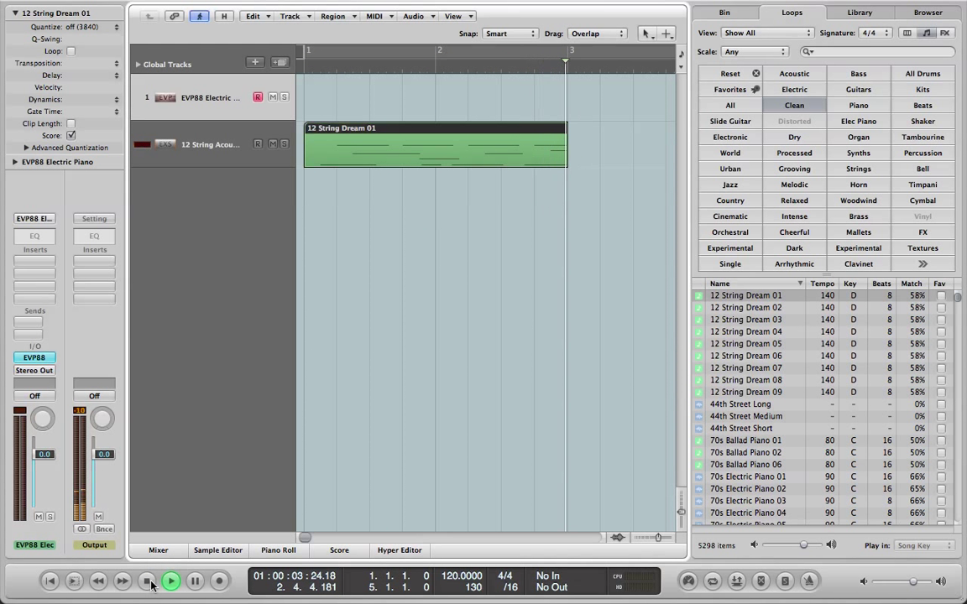
left_click(147, 580)
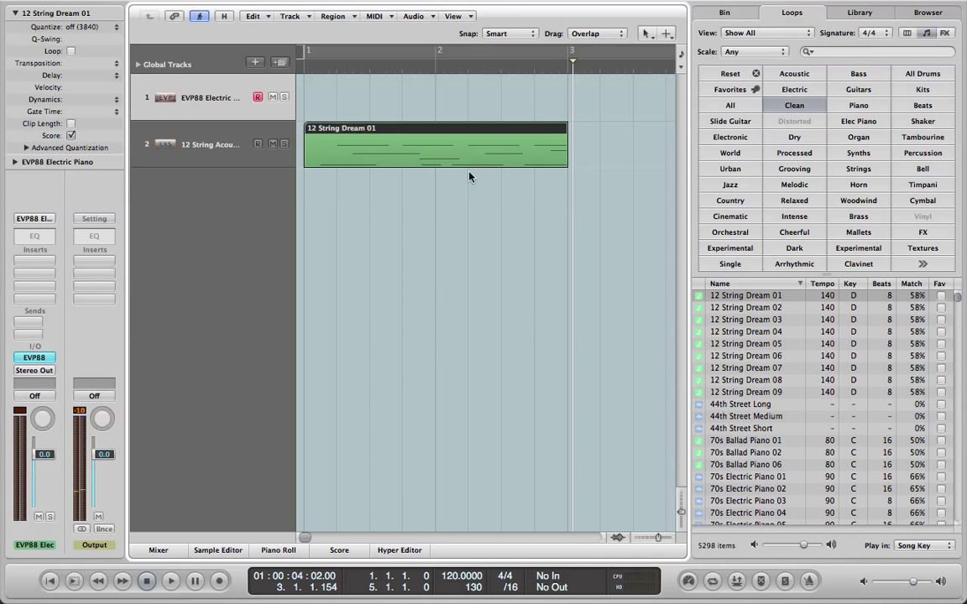
mouse_move(765, 404)
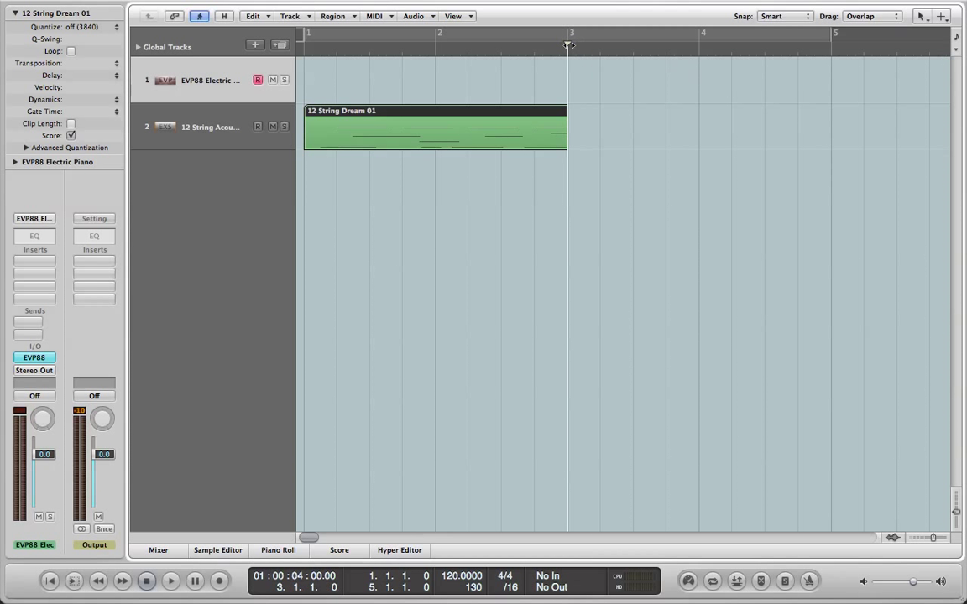
mouse_move(435, 120)
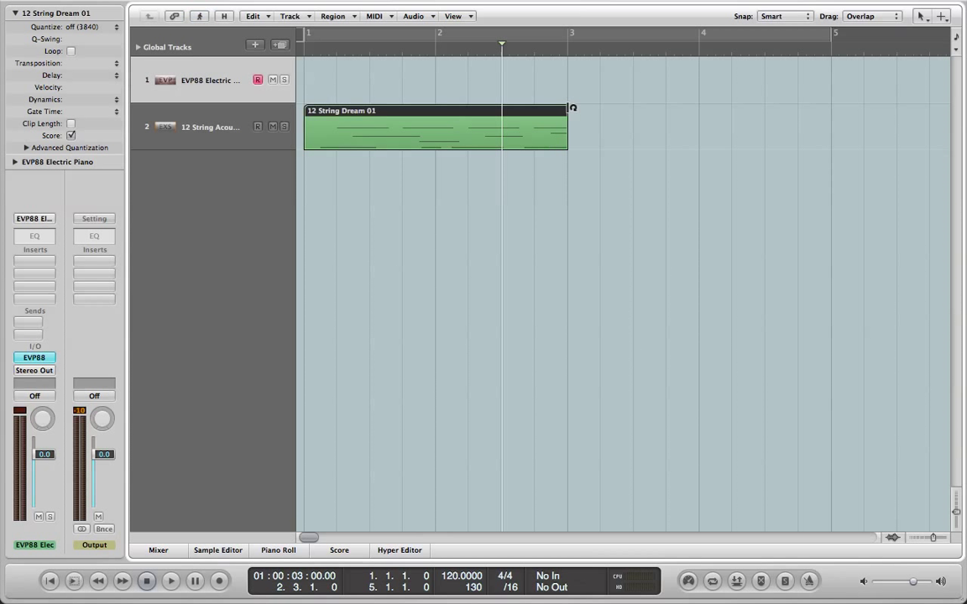
Loop the 12 String Dream 01 region out to bar 5 and convert the repeat into a real copy
left_click_drag(568, 111, 806, 111)
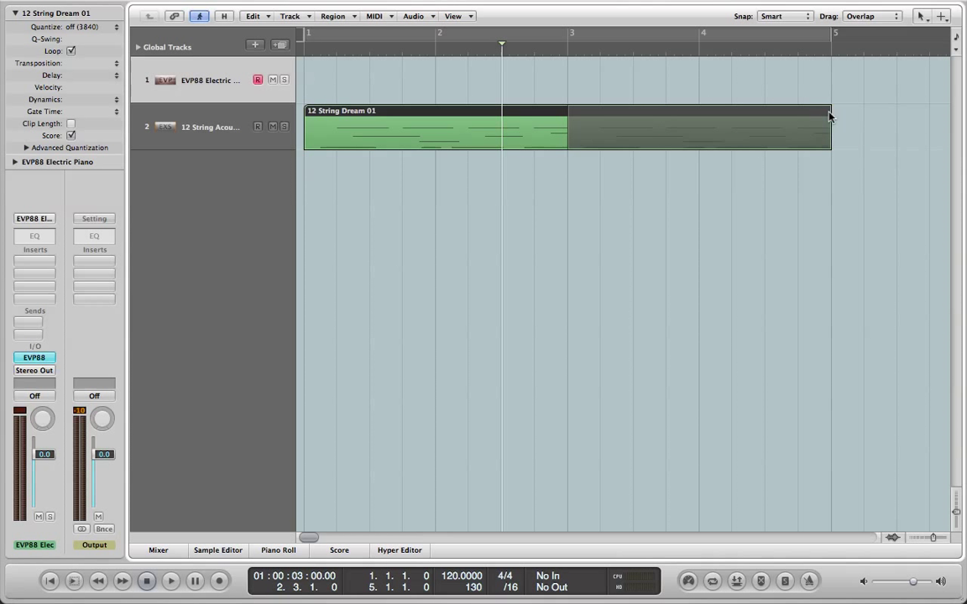
mouse_move(784, 113)
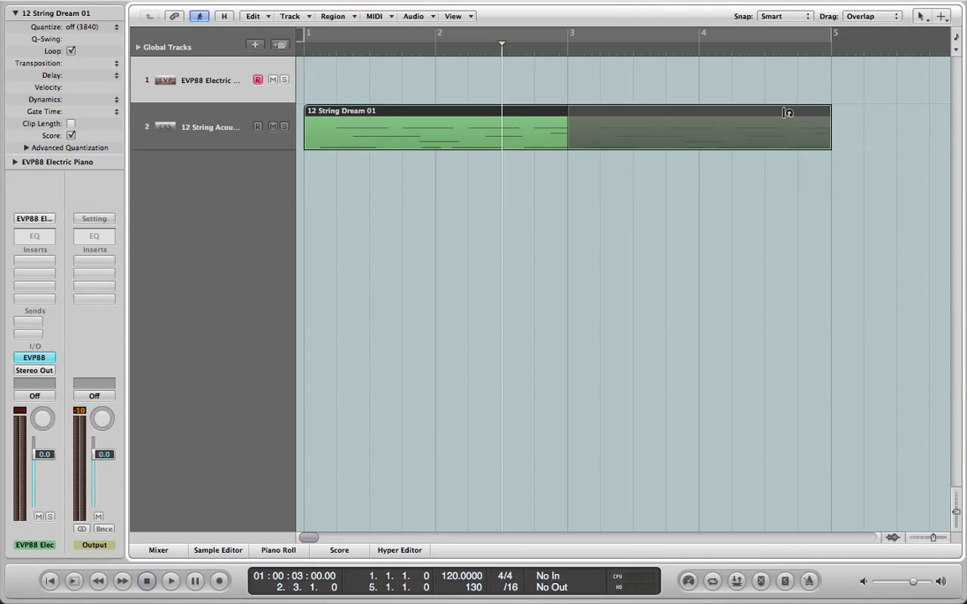
right_click(784, 116)
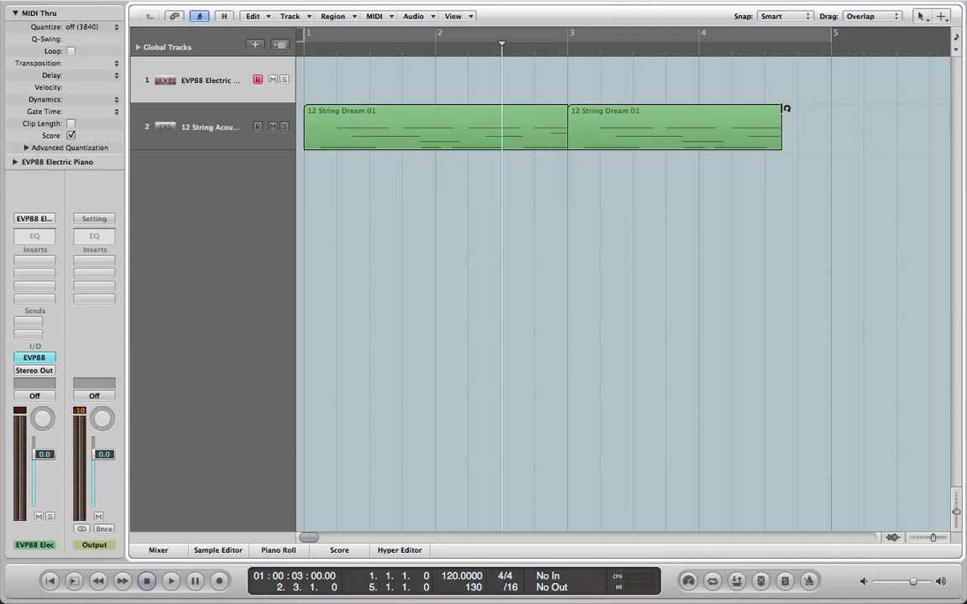
left_click(672, 110)
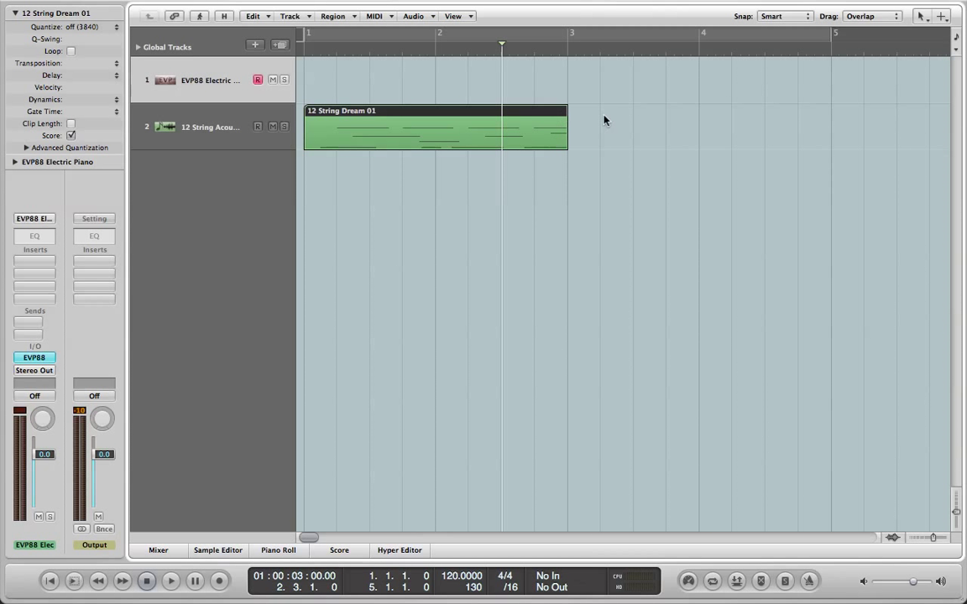
mouse_move(713, 31)
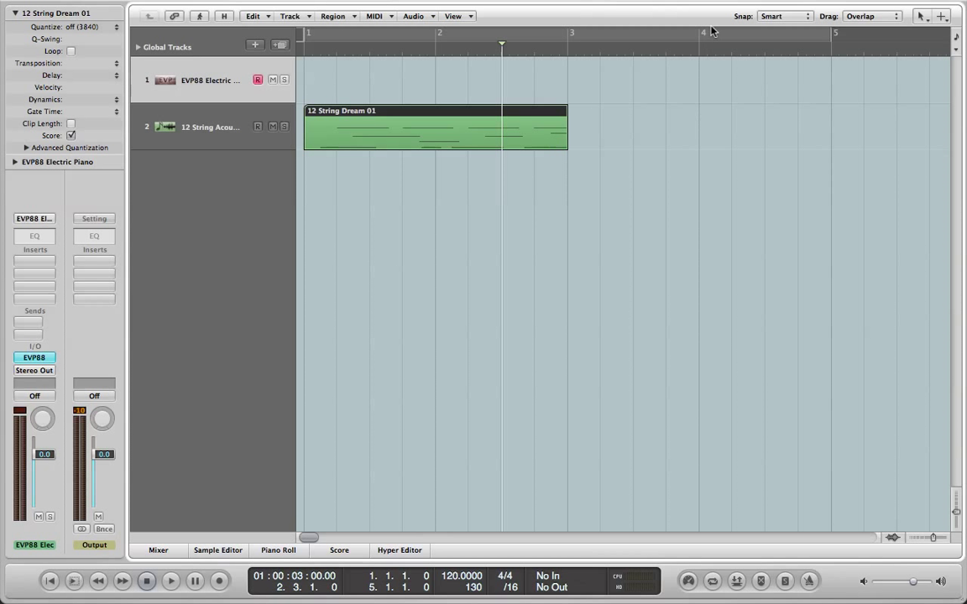
mouse_move(690, 42)
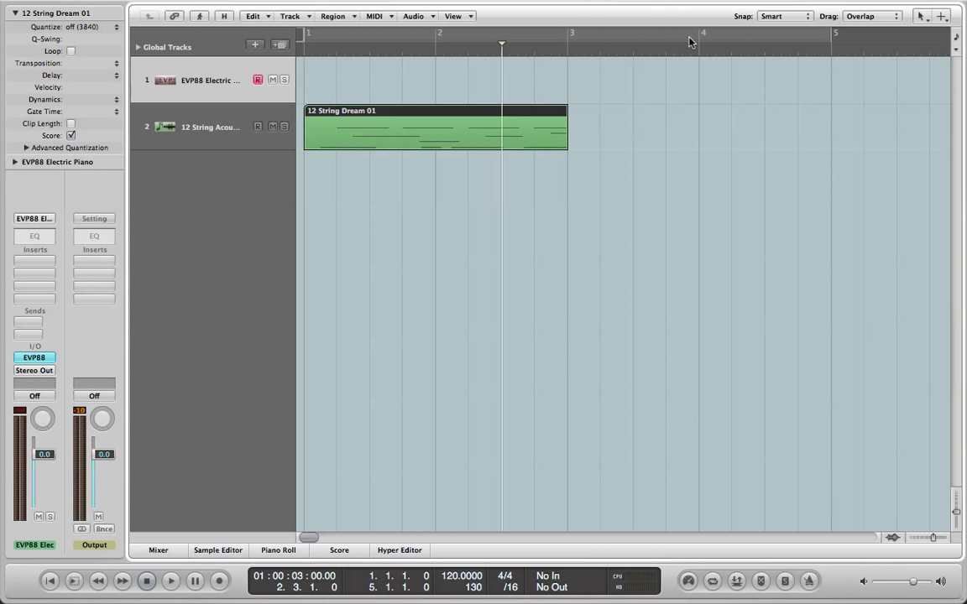
mouse_move(600, 158)
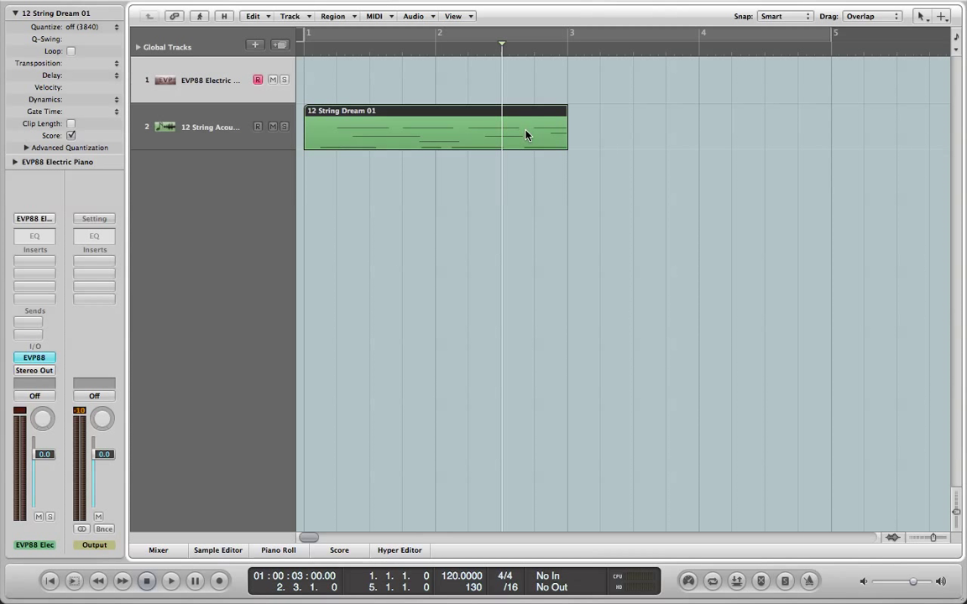
left_click_drag(503, 130, 706, 142)
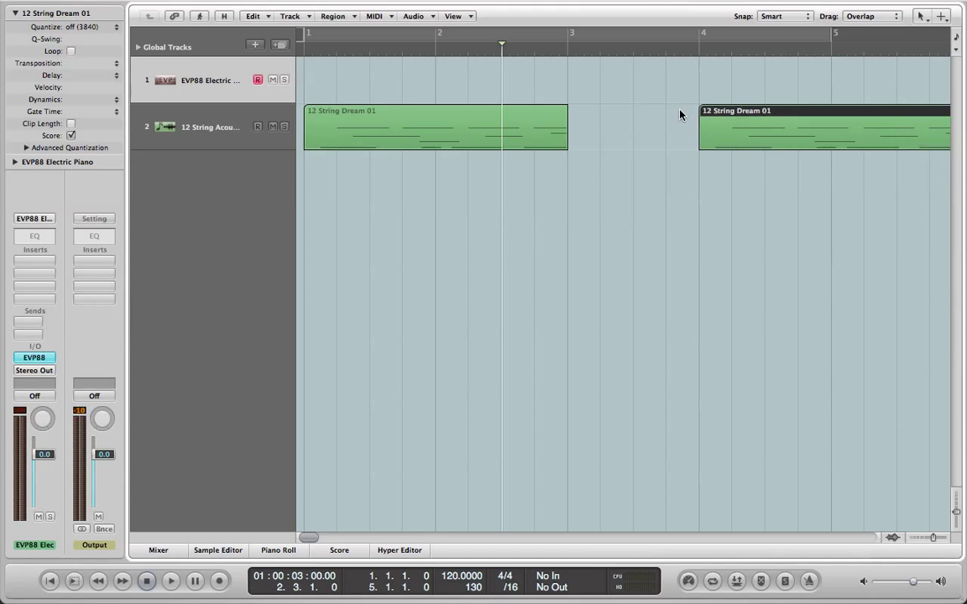
left_click(556, 128)
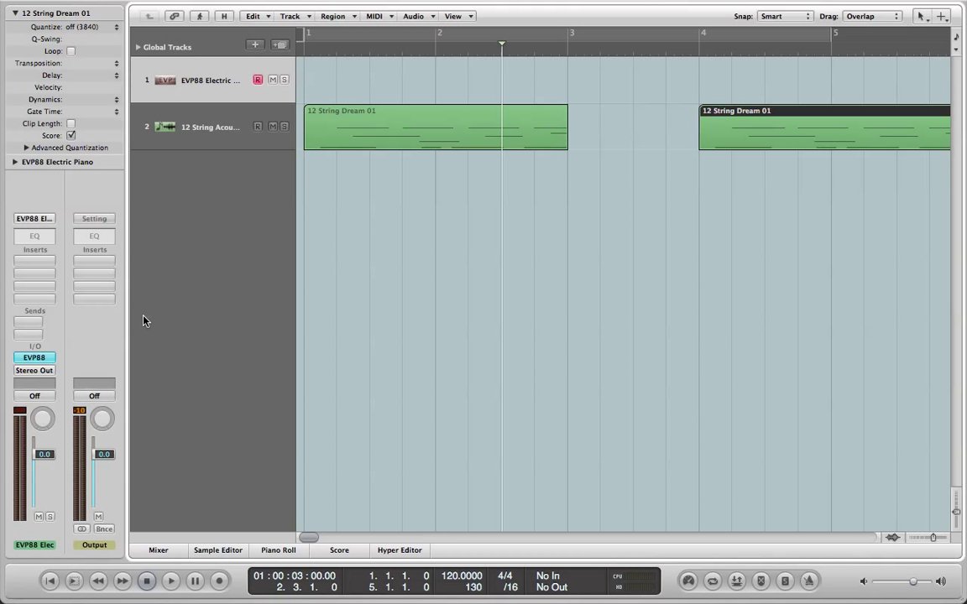
mouse_move(287, 554)
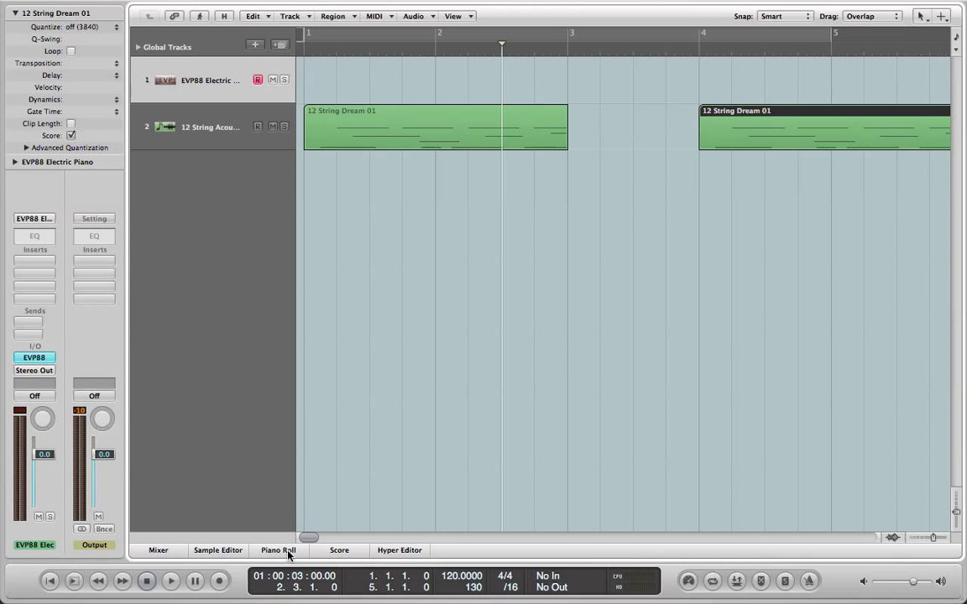
mouse_move(200, 554)
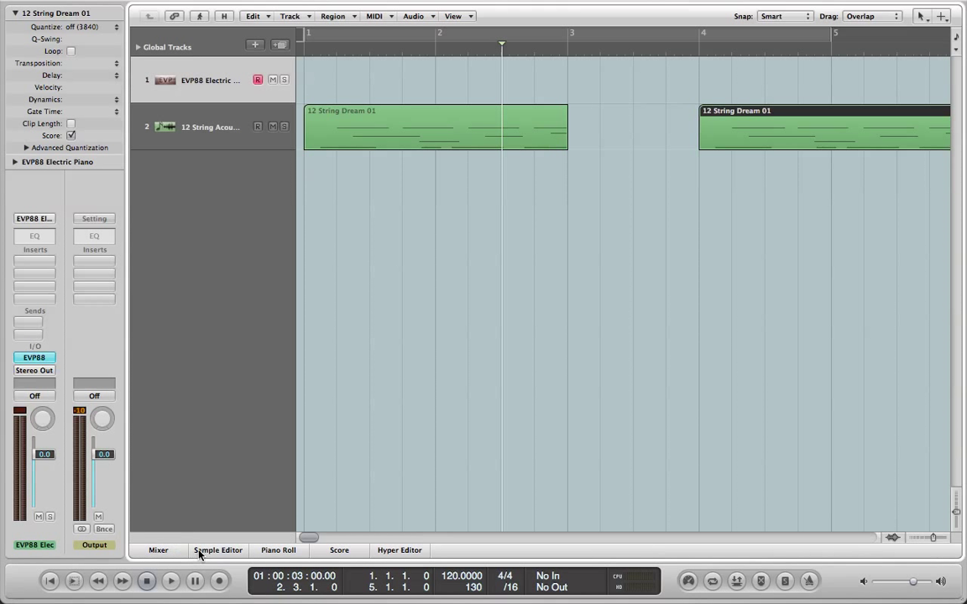
mouse_move(762, 14)
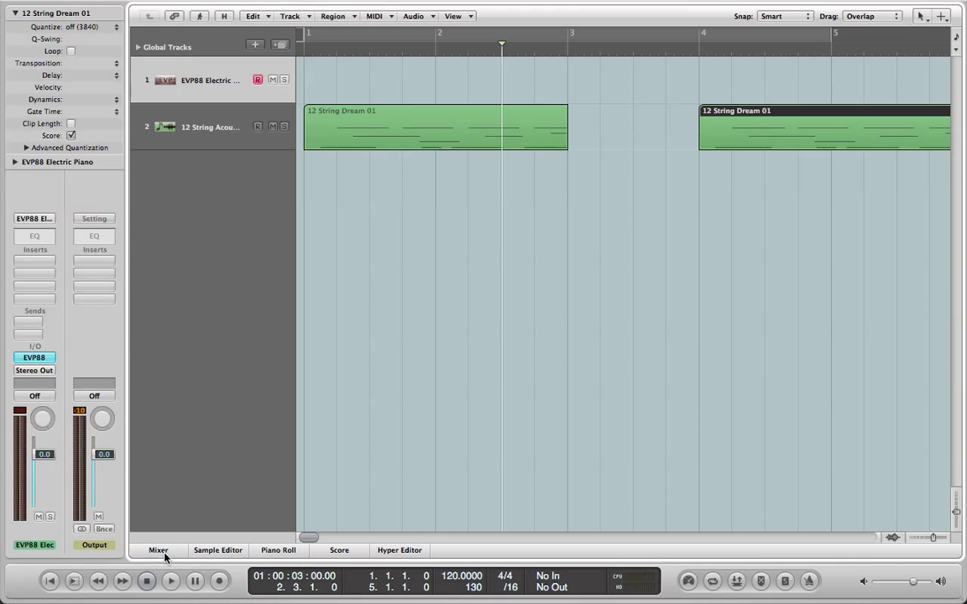
Show the Mixer briefly, then switch the lower pane to the empty Sample Editor
left_click(157, 549)
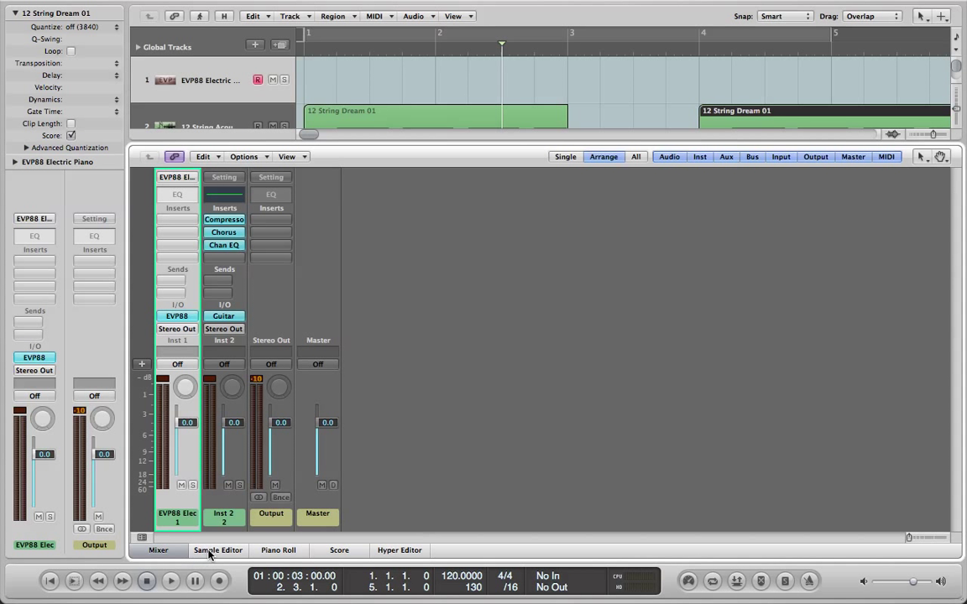
left_click(217, 549)
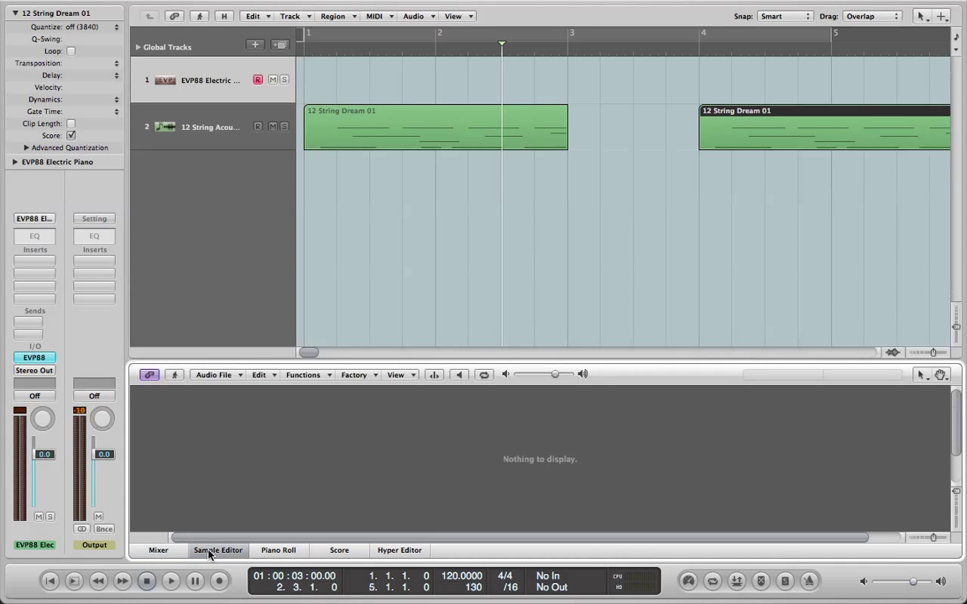
mouse_move(246, 556)
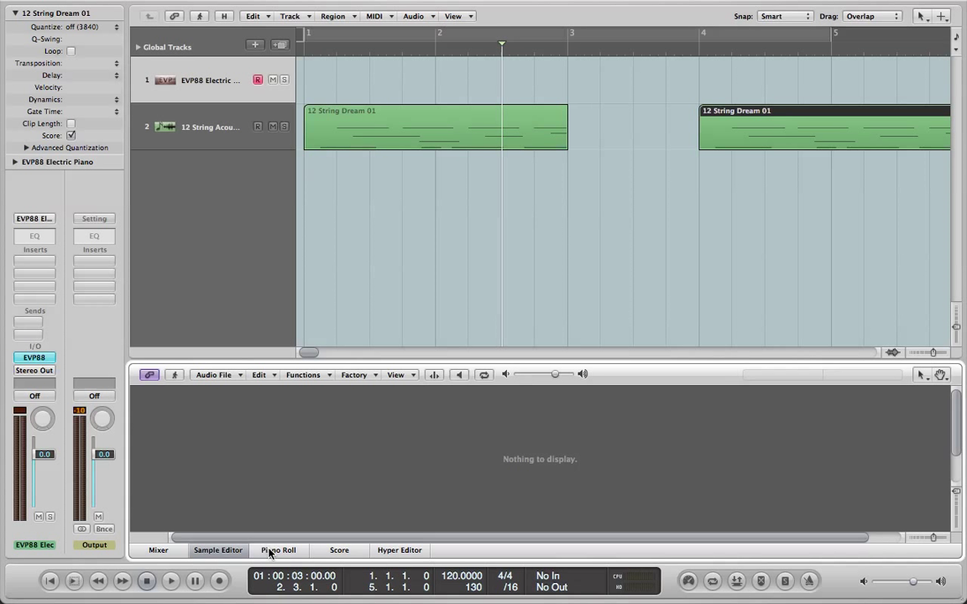
Raise the C#3 note of the 12 String Dream 01 loop to E3 in the Piano Roll
left_click(277, 549)
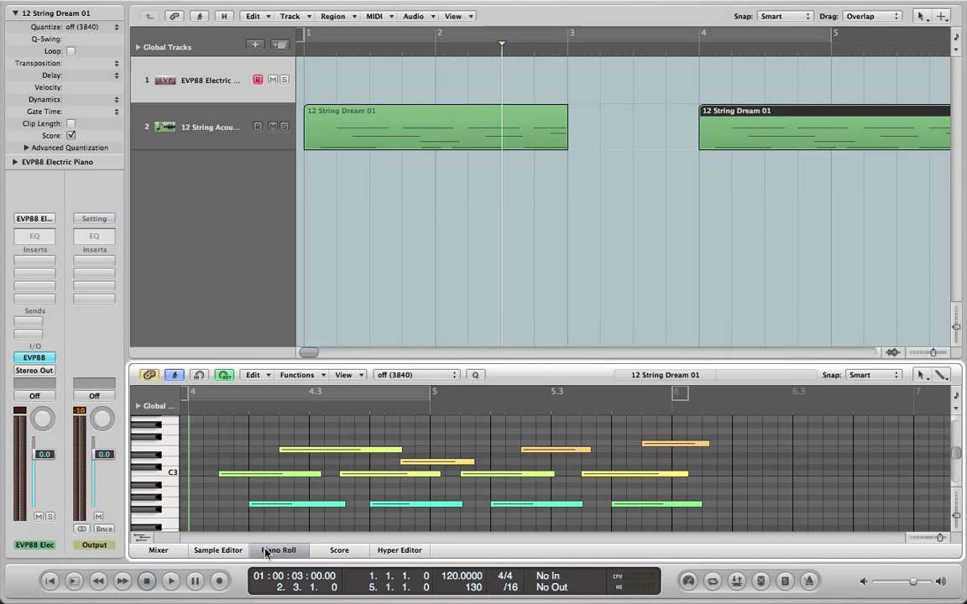
left_click(171, 581)
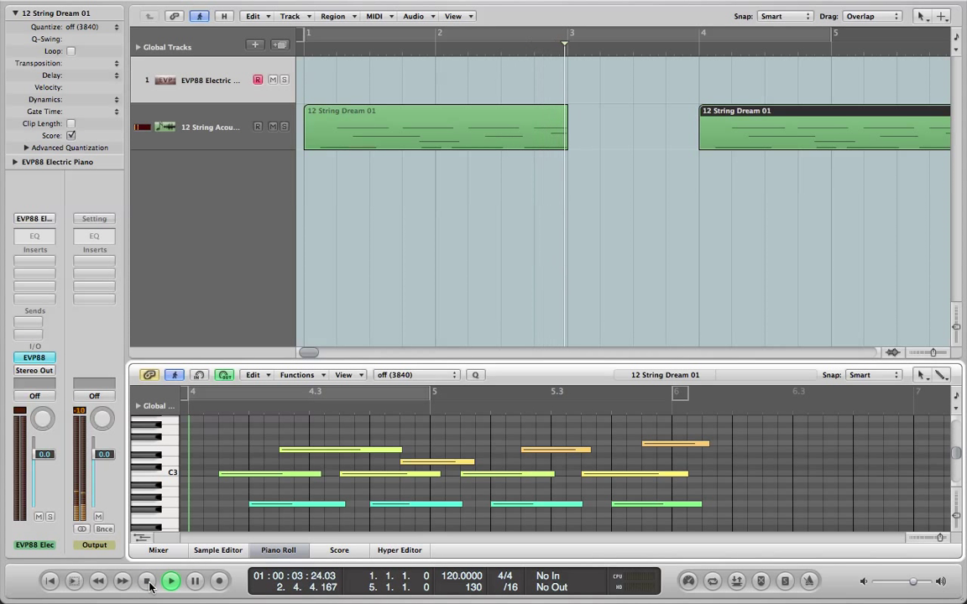
left_click(146, 581)
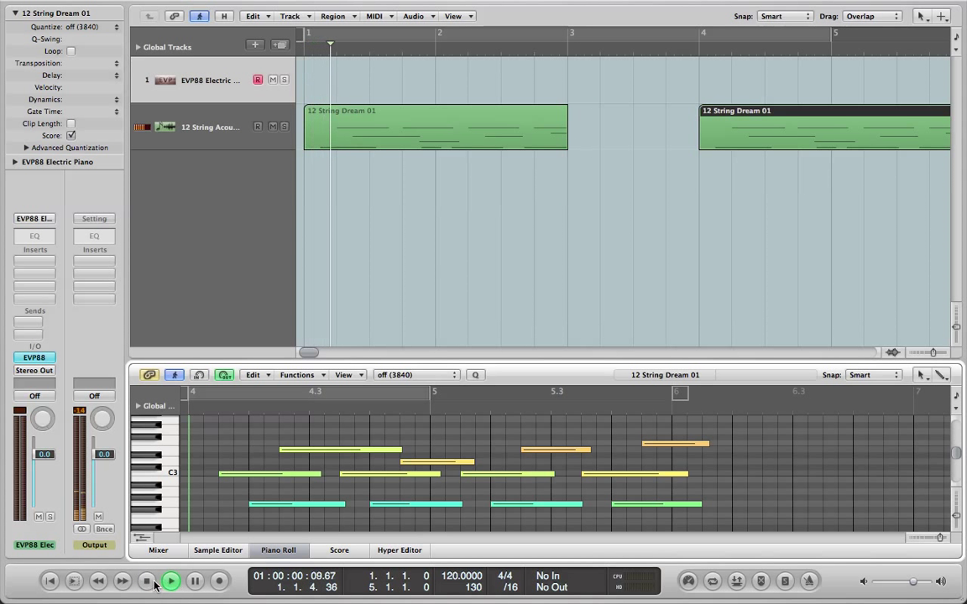
left_click(146, 581)
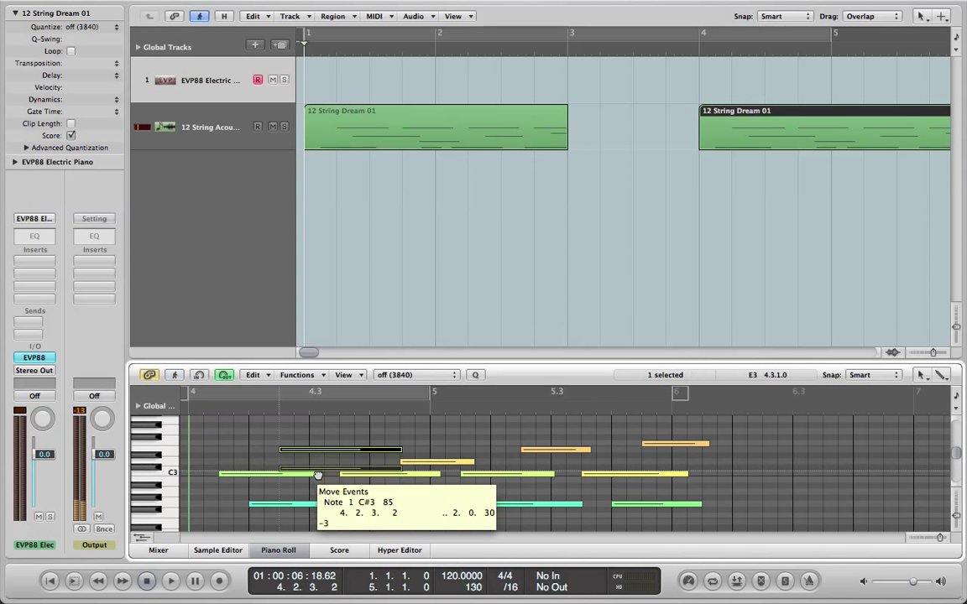
left_click_drag(317, 473, 317, 450)
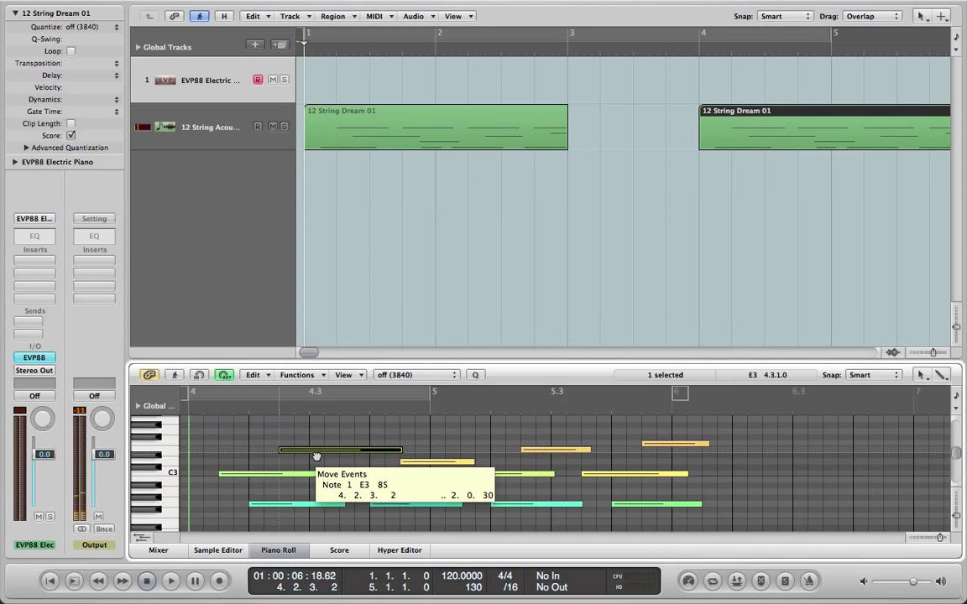
left_click_drag(401, 450, 298, 449)
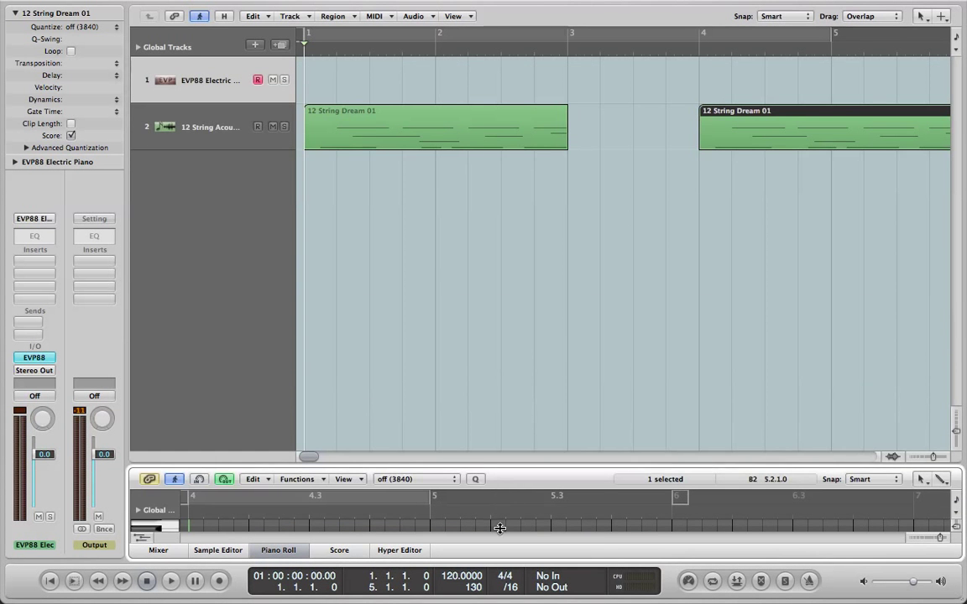
Close the lower Piano Roll, open the region in its own window, and choose the Pencil Tool
left_click(278, 550)
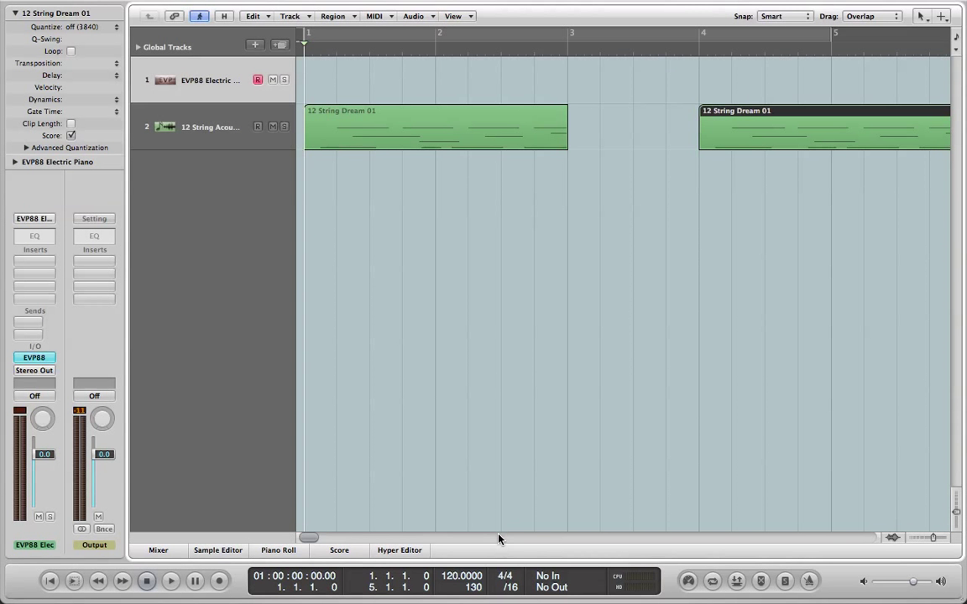
double_click(436, 127)
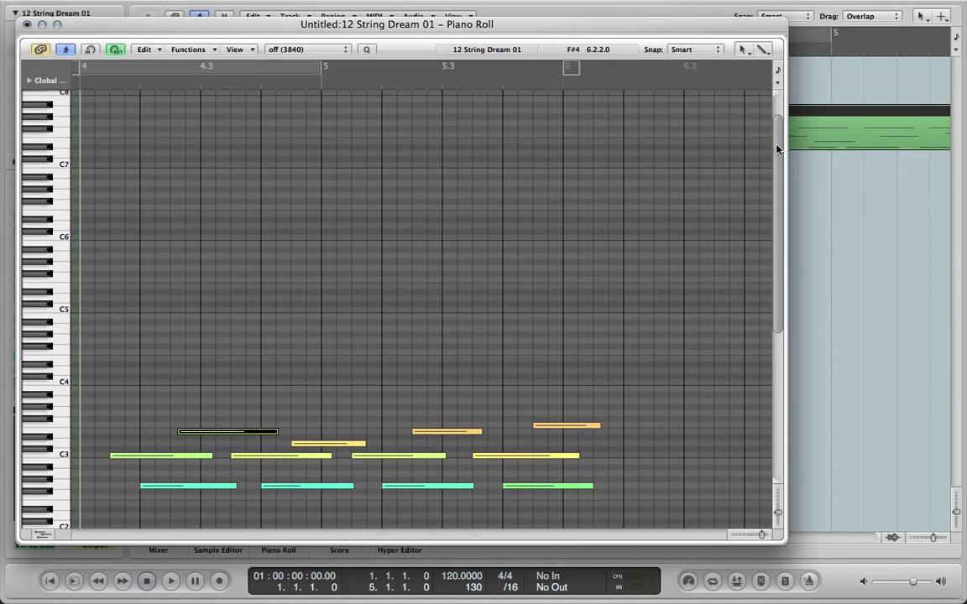
left_click(743, 50)
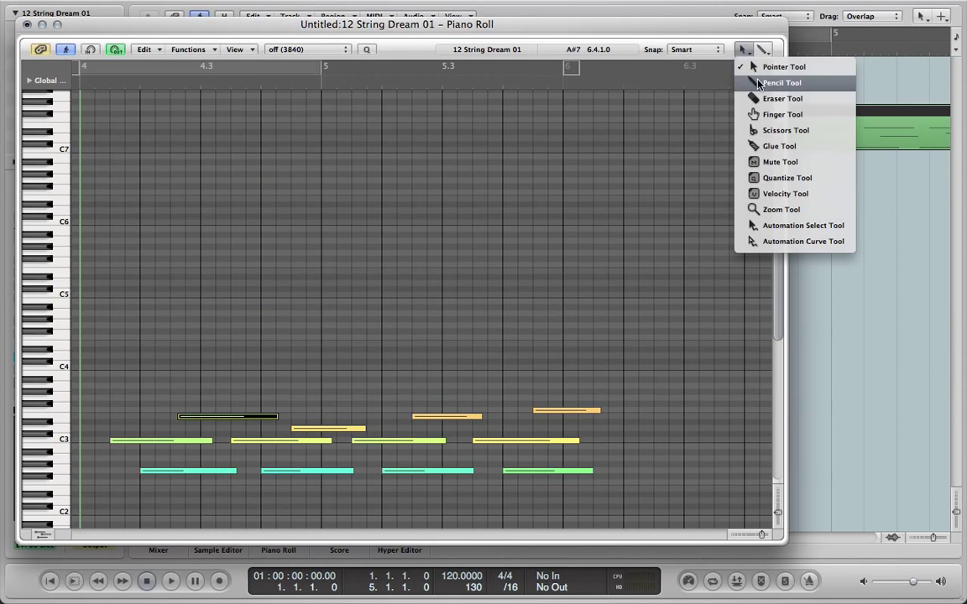
left_click(781, 82)
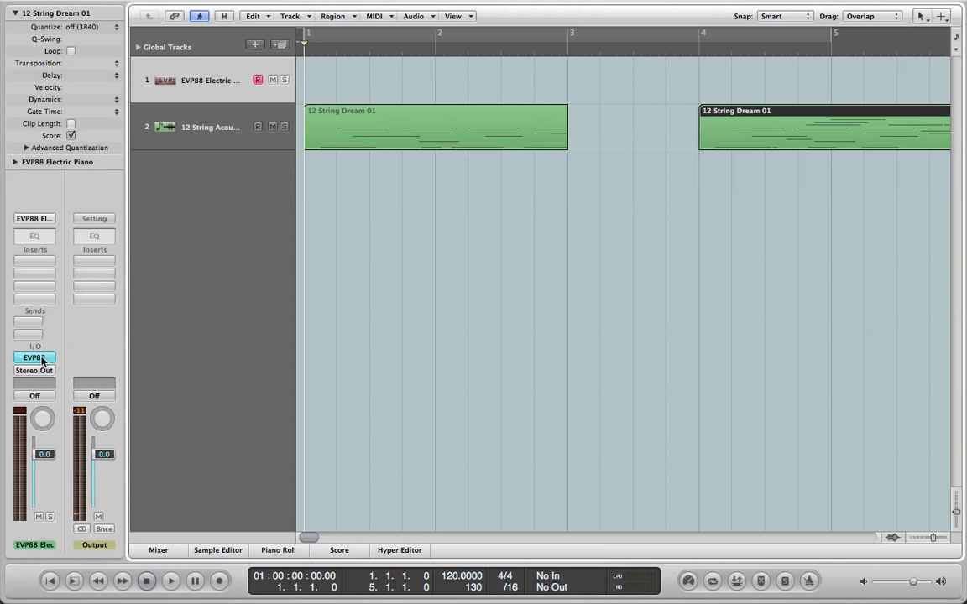
mouse_move(34, 358)
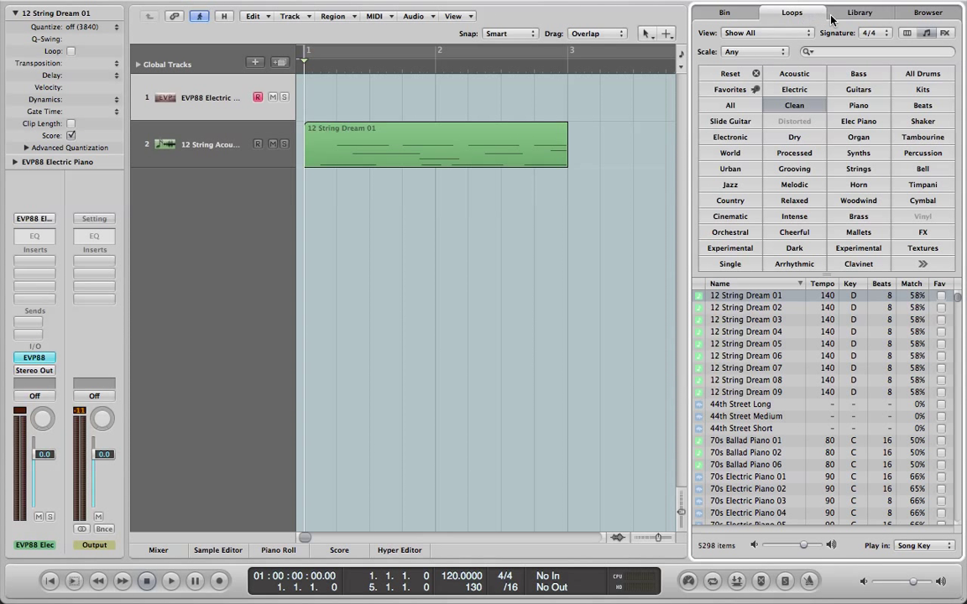
Create a new software instrument track loaded with ES 2 Hybrid Synth from Logic Instruments
left_click(859, 11)
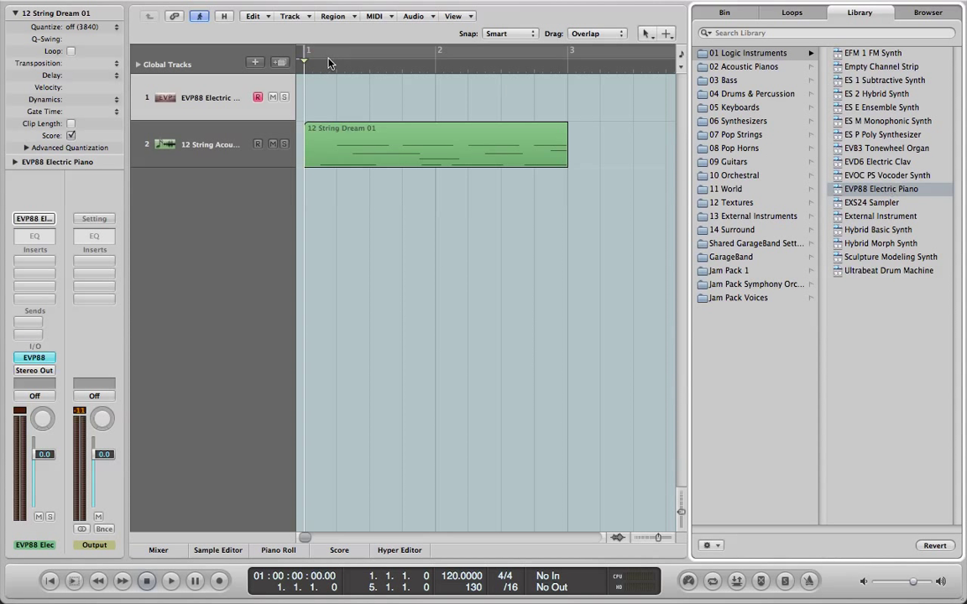
left_click(254, 62)
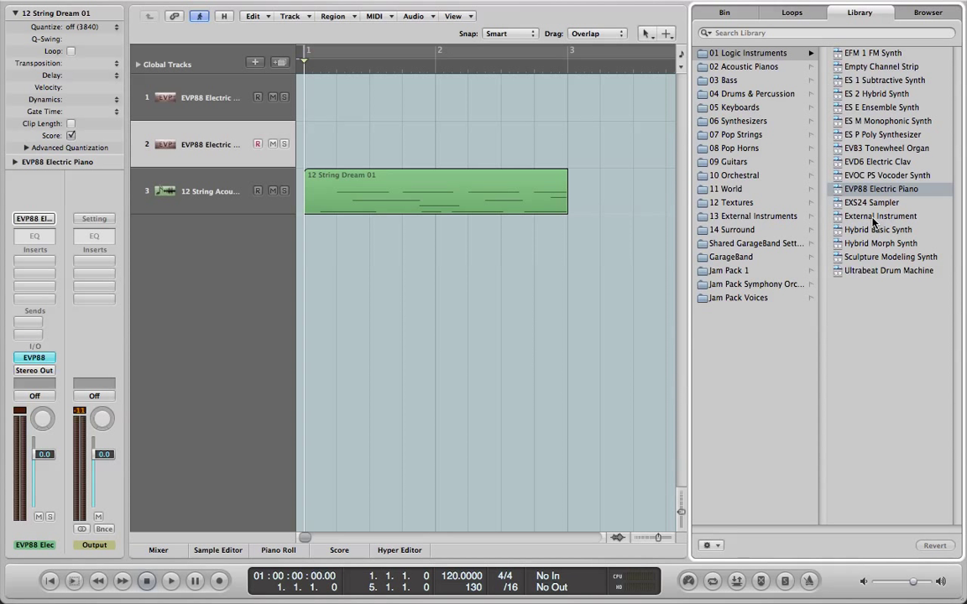
left_click(886, 120)
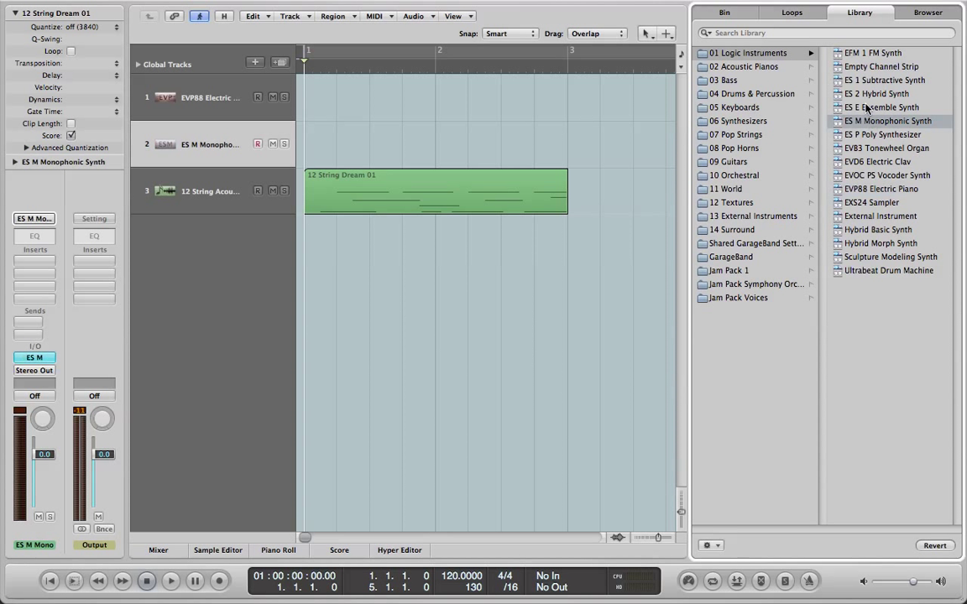
left_click(876, 93)
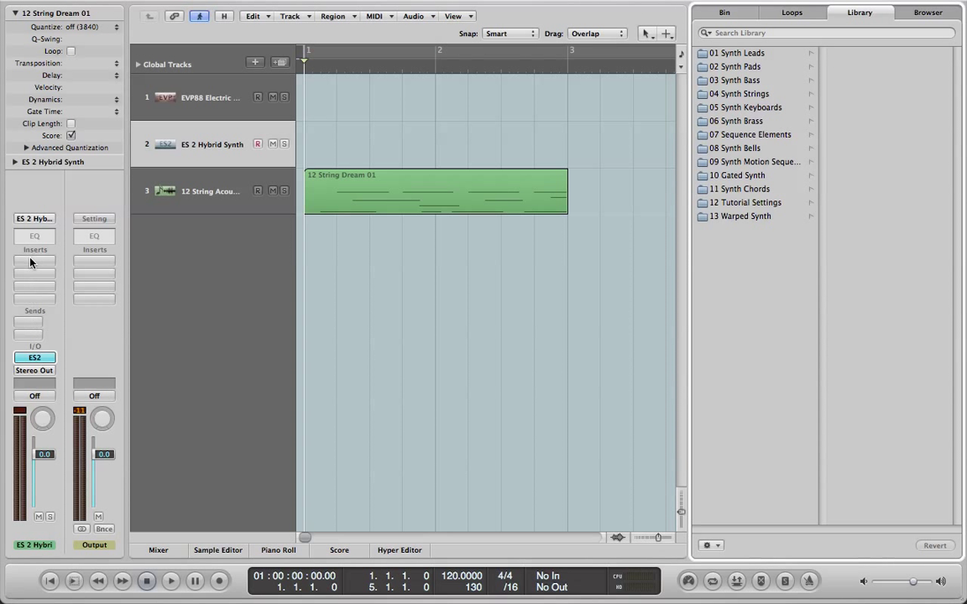
mouse_move(42, 268)
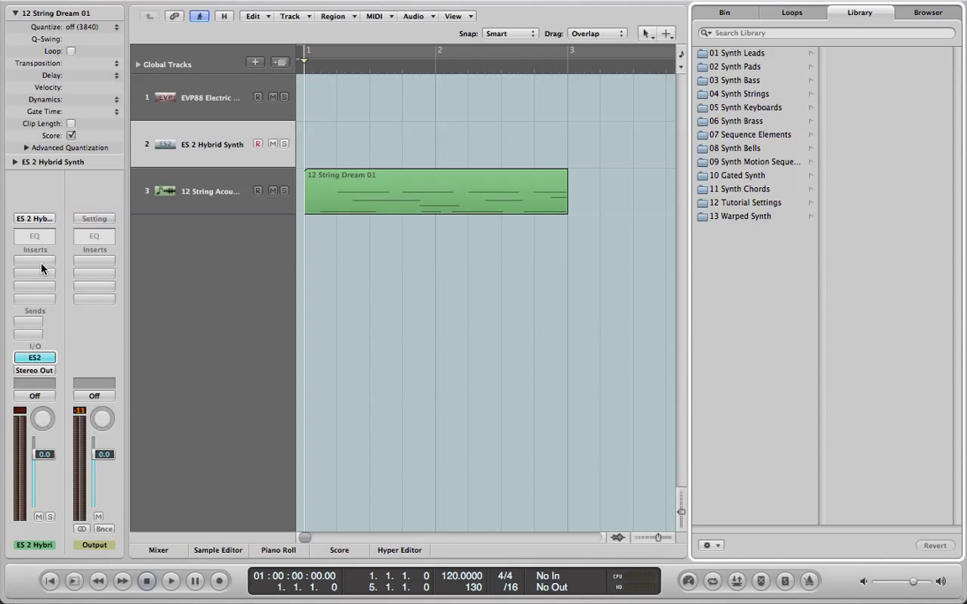
left_click(34, 267)
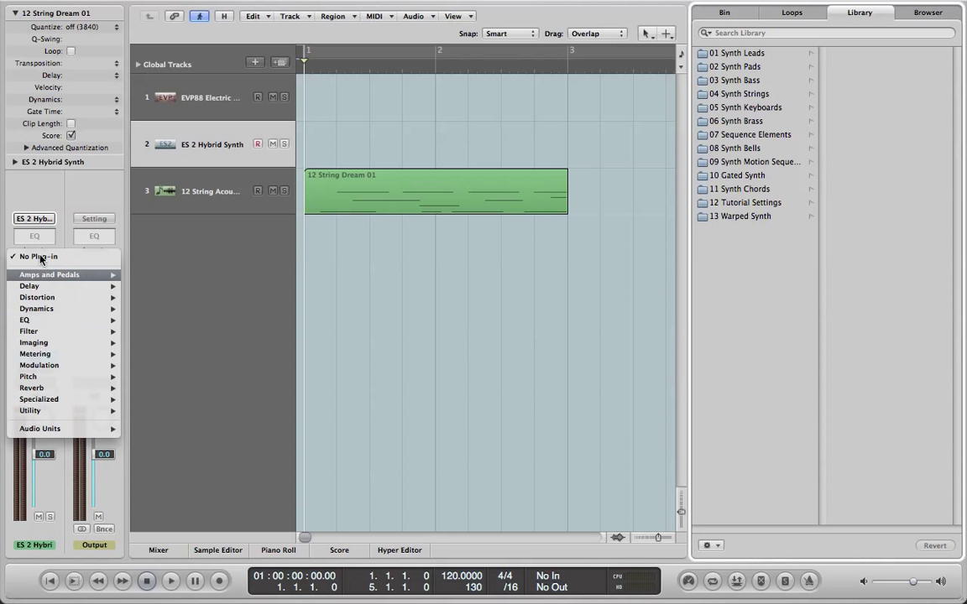
left_click(749, 52)
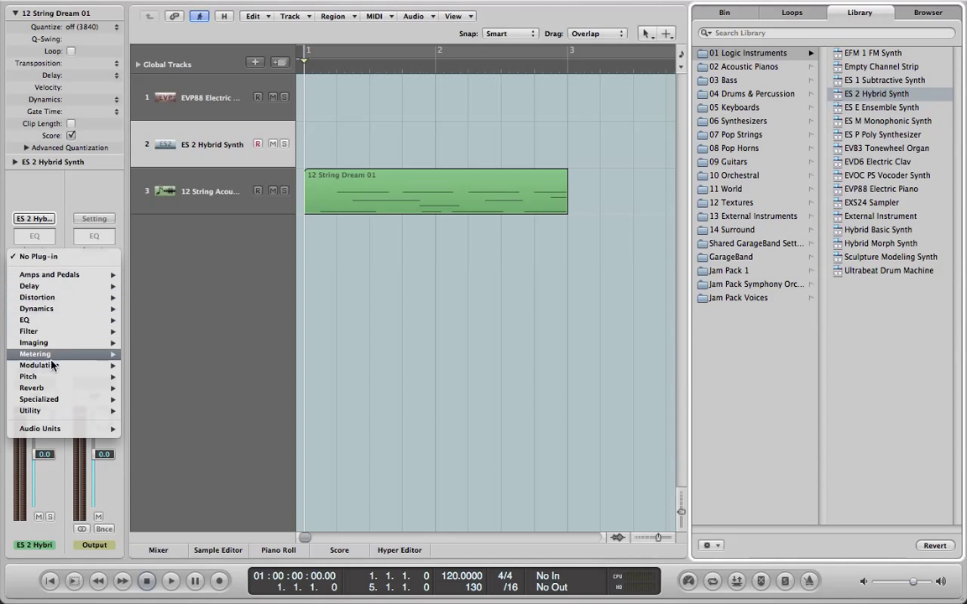
left_click(35, 239)
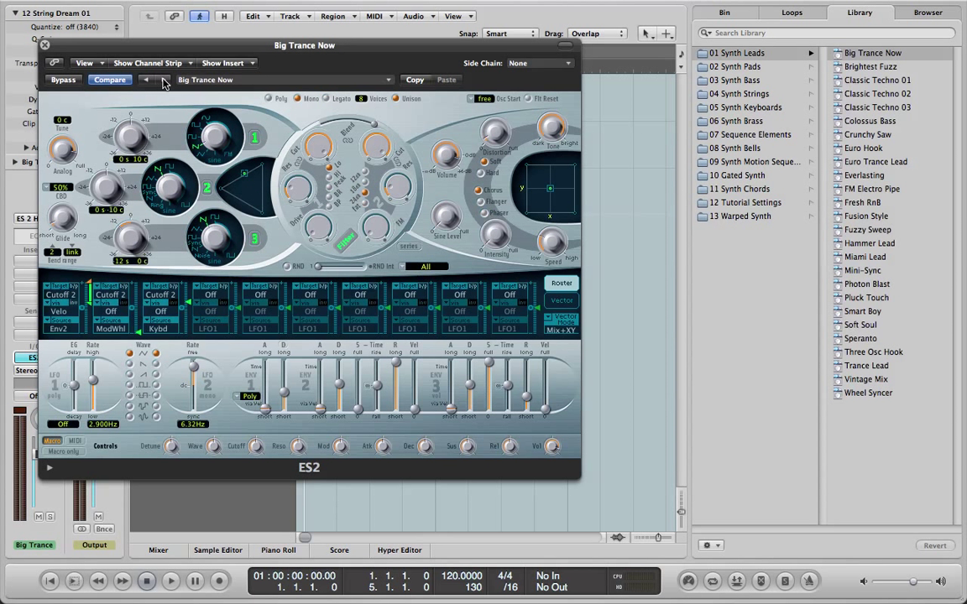
mouse_move(369, 271)
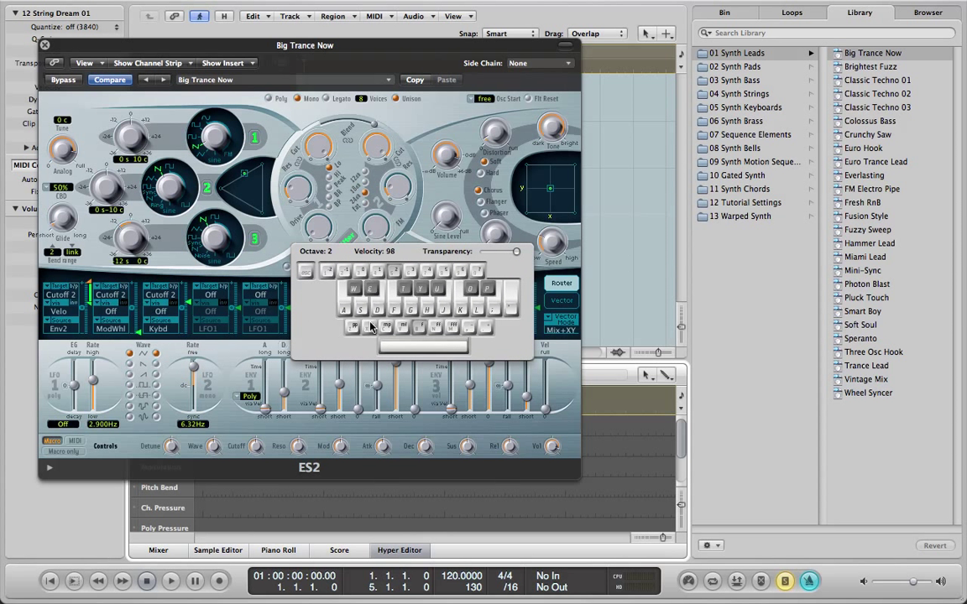
Play a test note and step to the next ES2 patch, Classic Techno 01
left_click(426, 314)
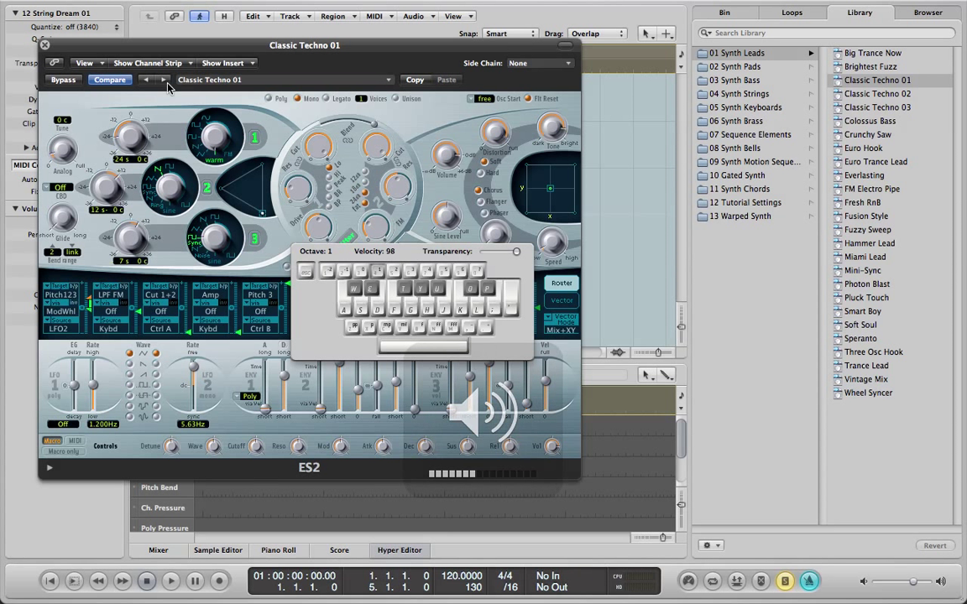
left_click(163, 79)
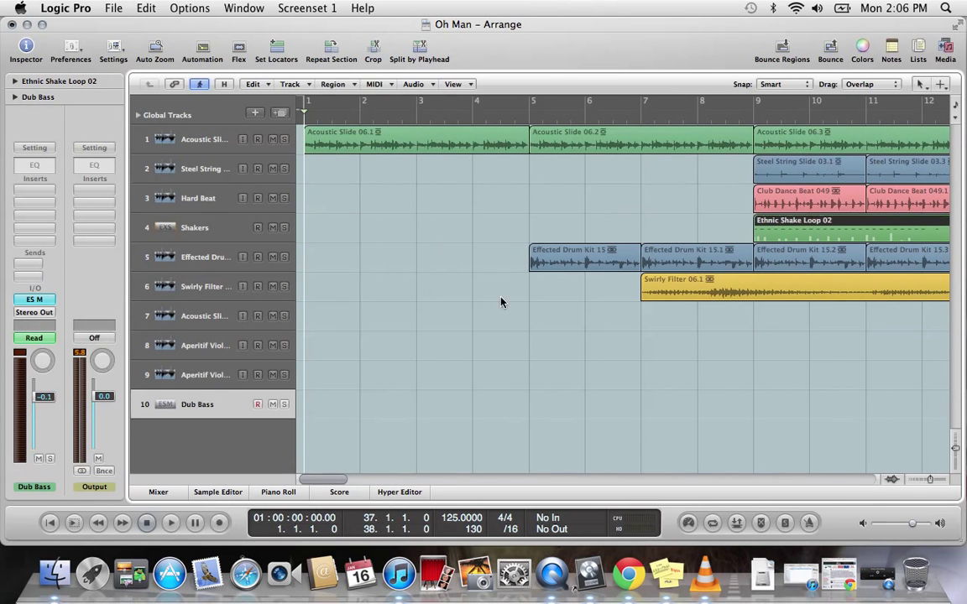
mouse_move(866, 50)
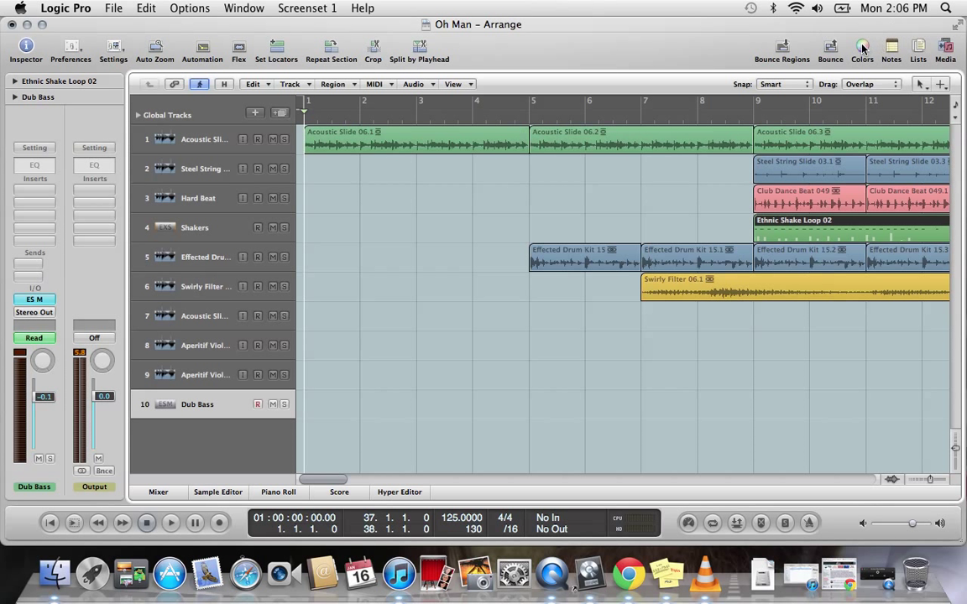
left_click(861, 48)
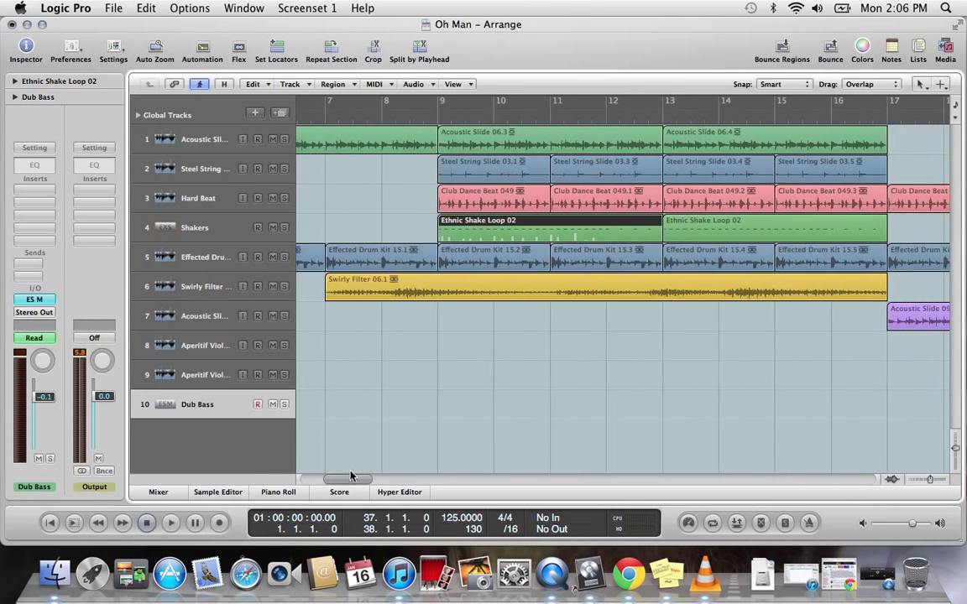
scroll("right", 3)
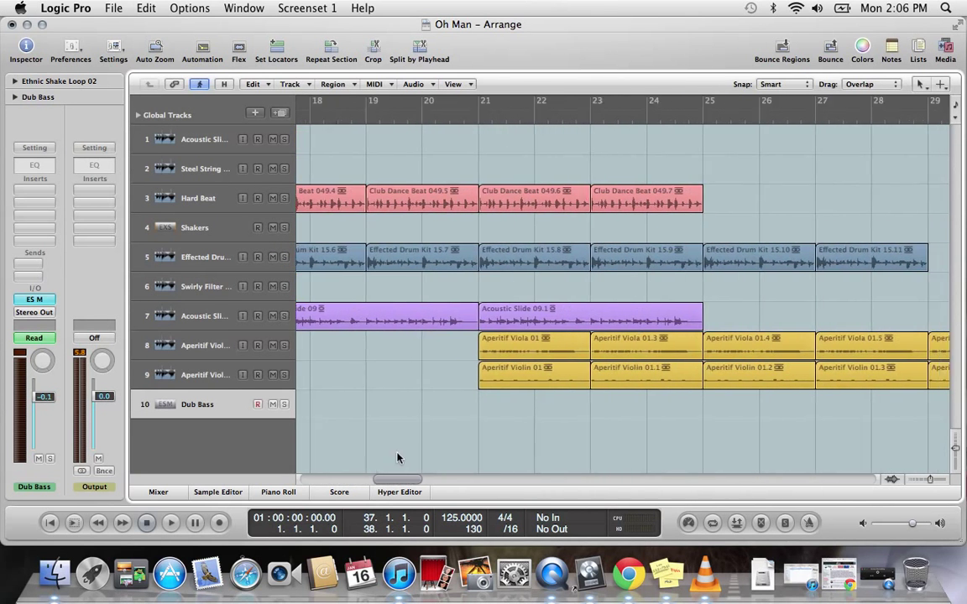
scroll("left", 3)
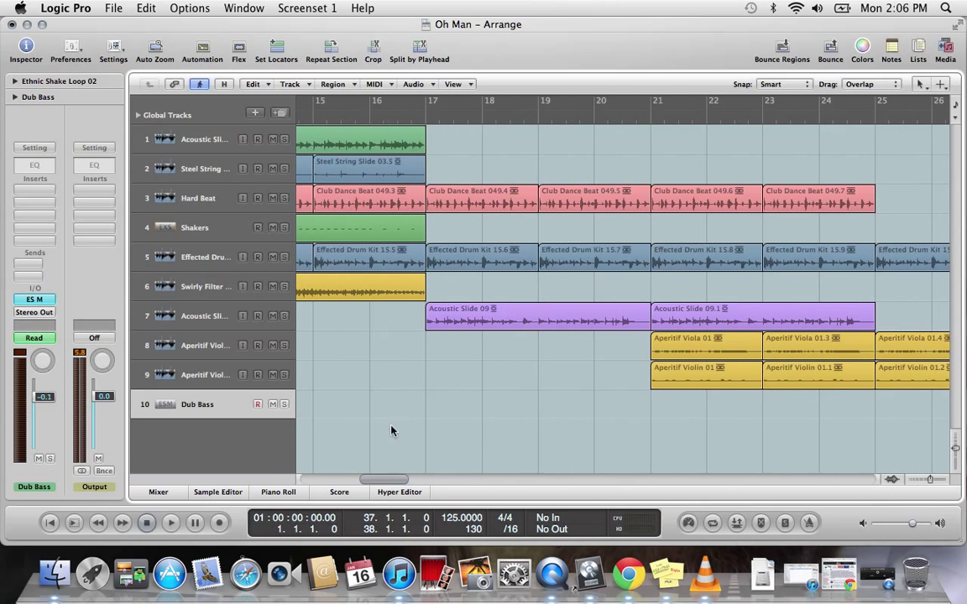
mouse_move(387, 99)
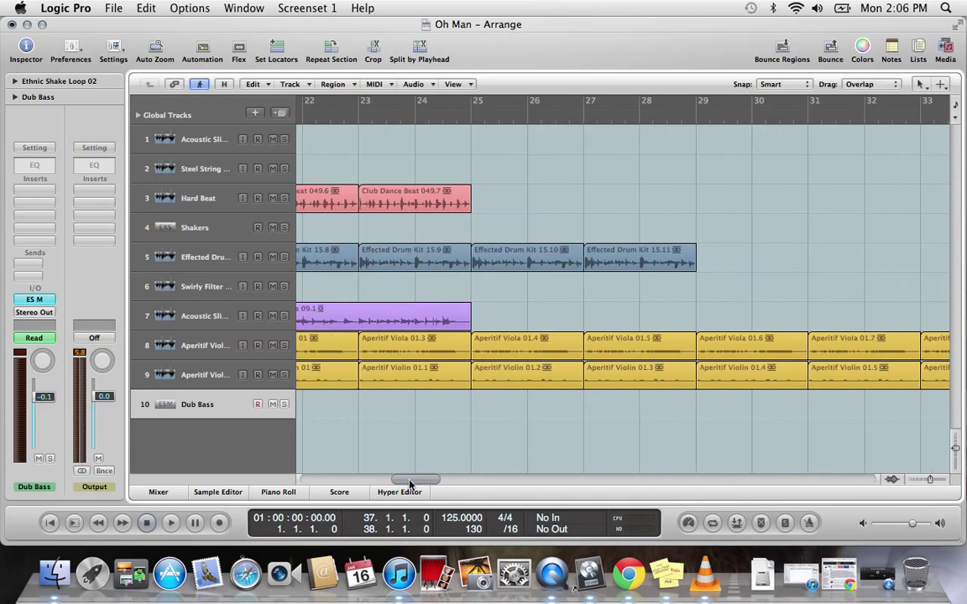
left_click_drag(414, 479, 359, 479)
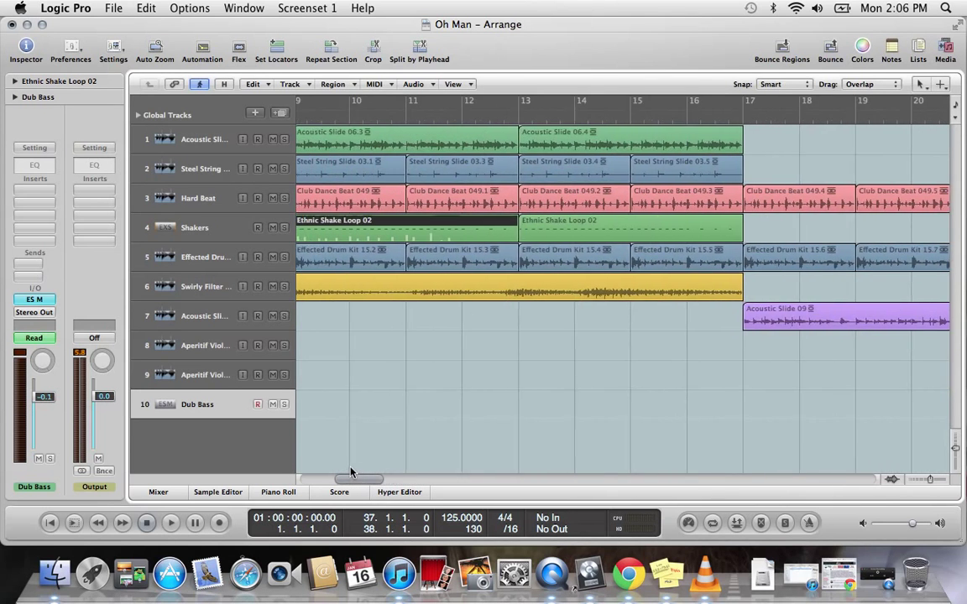
scroll("left", 3)
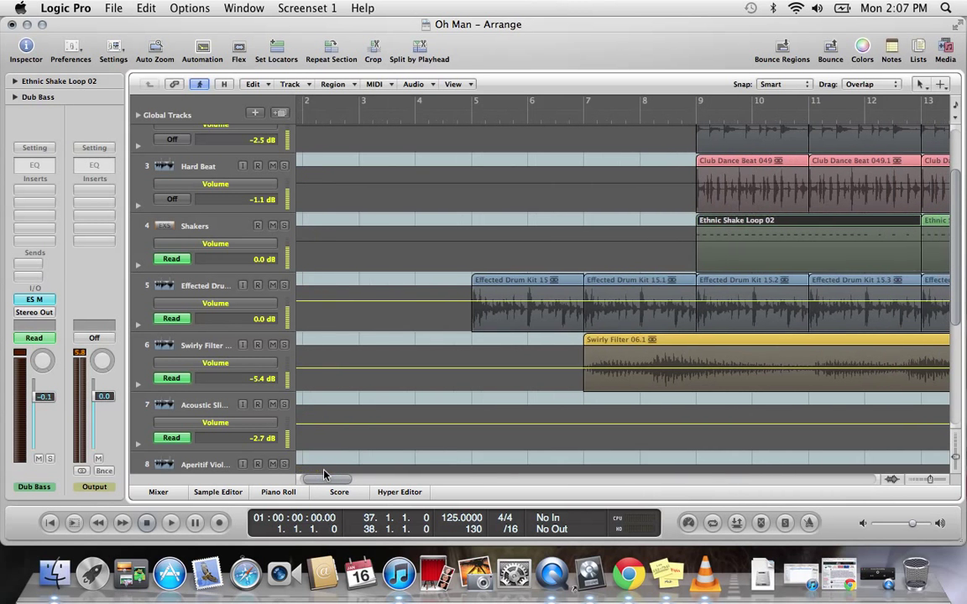
Draw a Hard Beat volume fade from −1.1 dB at bar 21 to −49.1 dB at bar 25
scroll("right", 3)
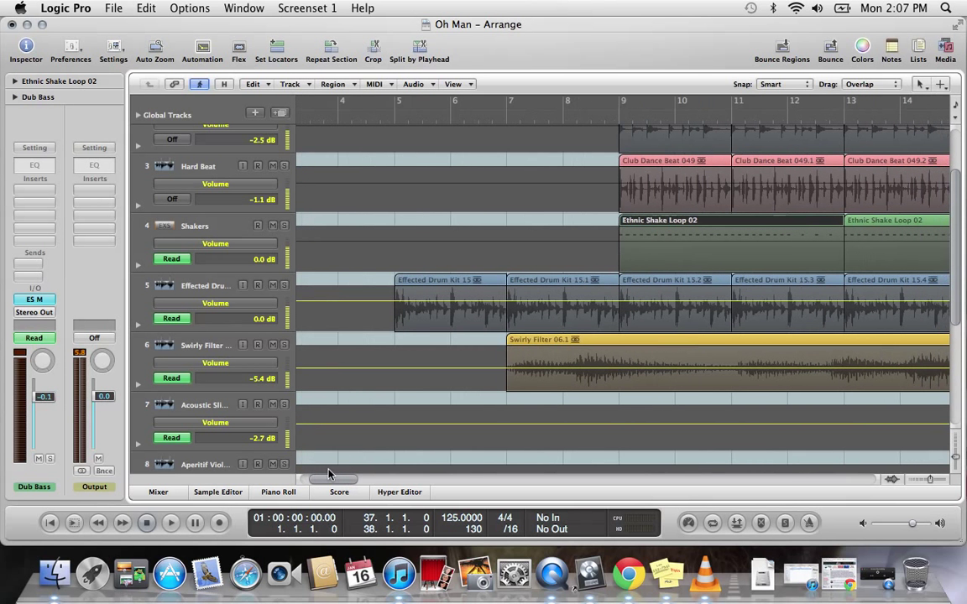
scroll("right", 3)
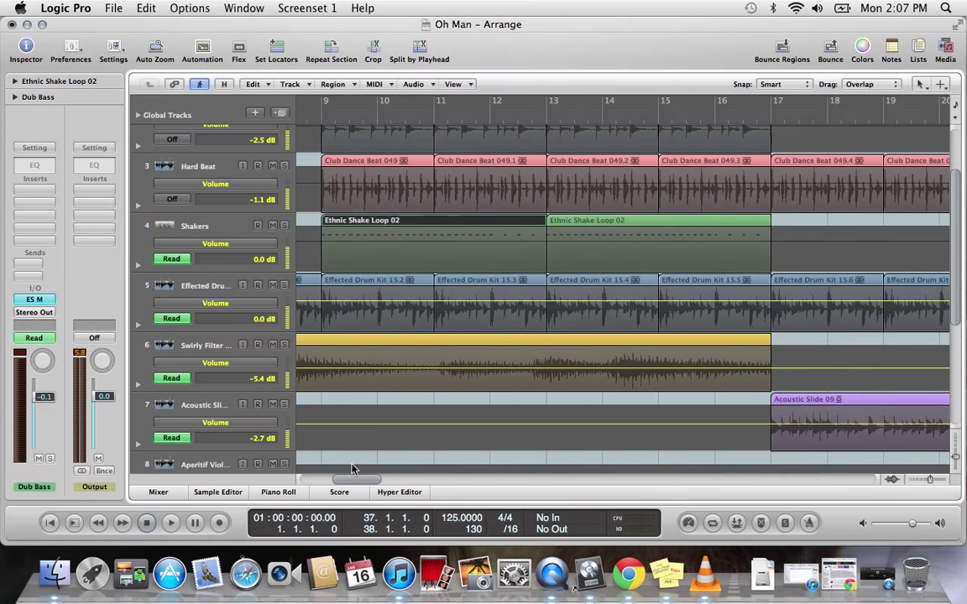
scroll("right", 3)
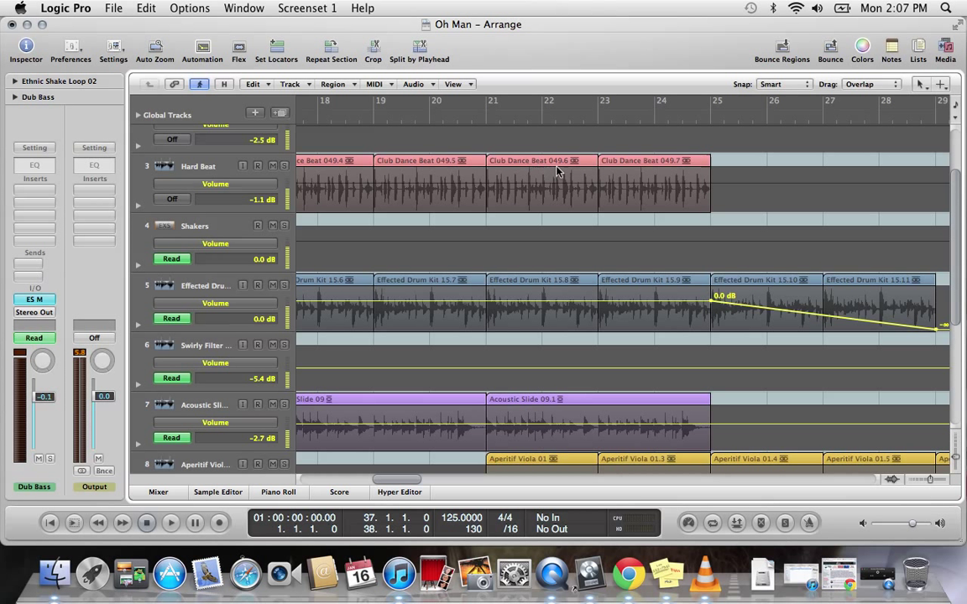
mouse_move(527, 168)
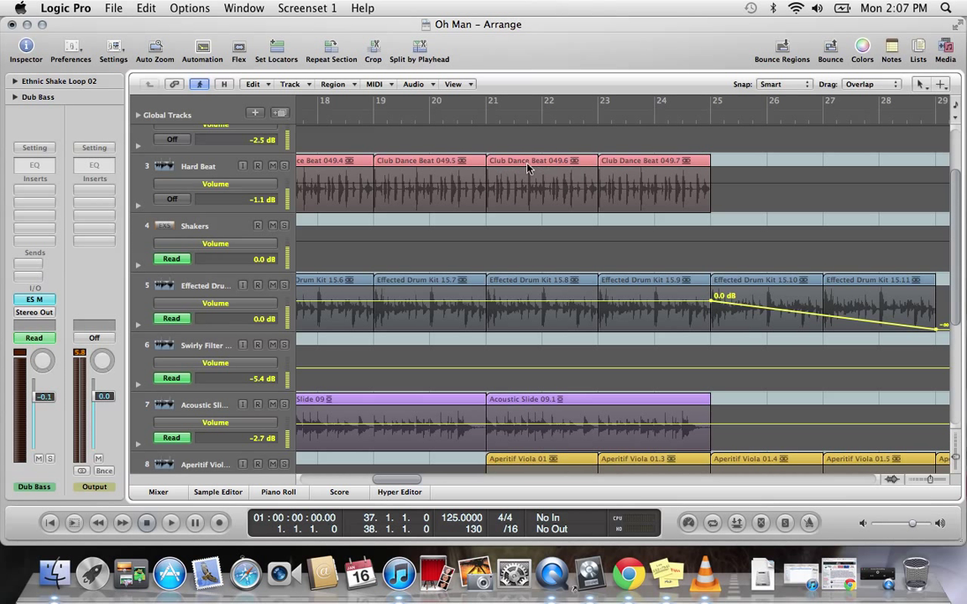
mouse_move(490, 188)
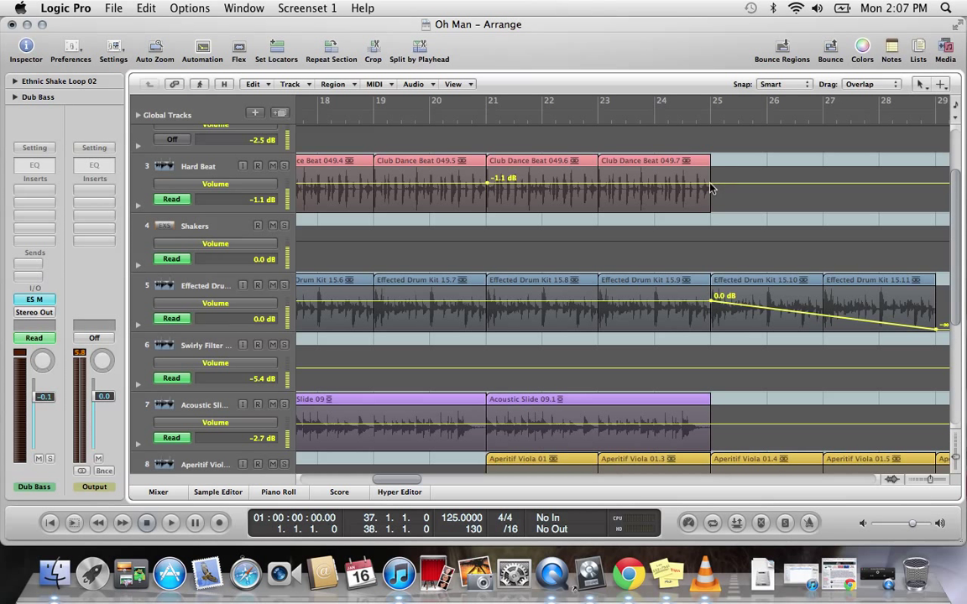
left_click_drag(713, 183, 713, 203)
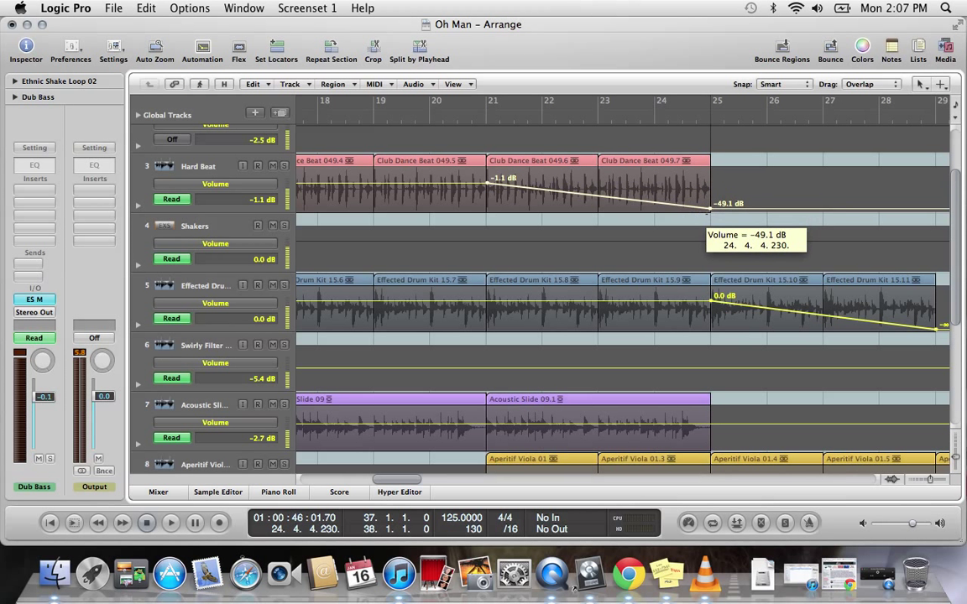
left_click_drag(728, 203, 717, 178)
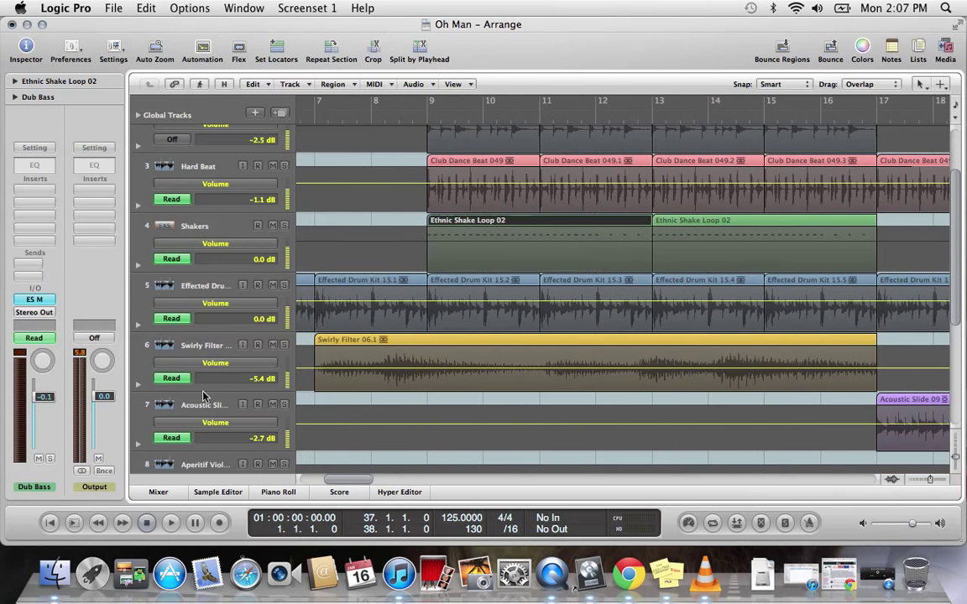
left_click(215, 363)
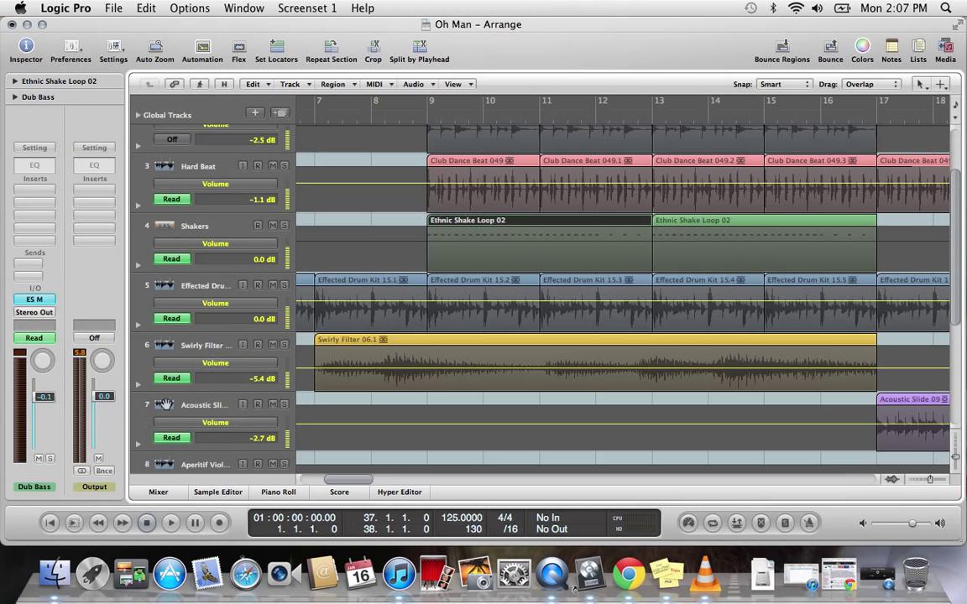
left_click(215, 302)
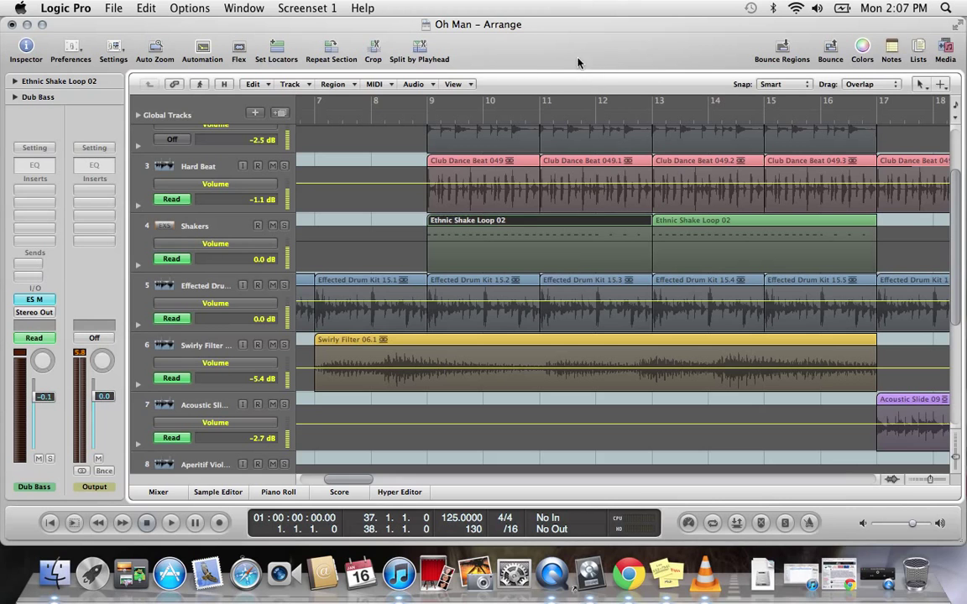
mouse_move(381, 123)
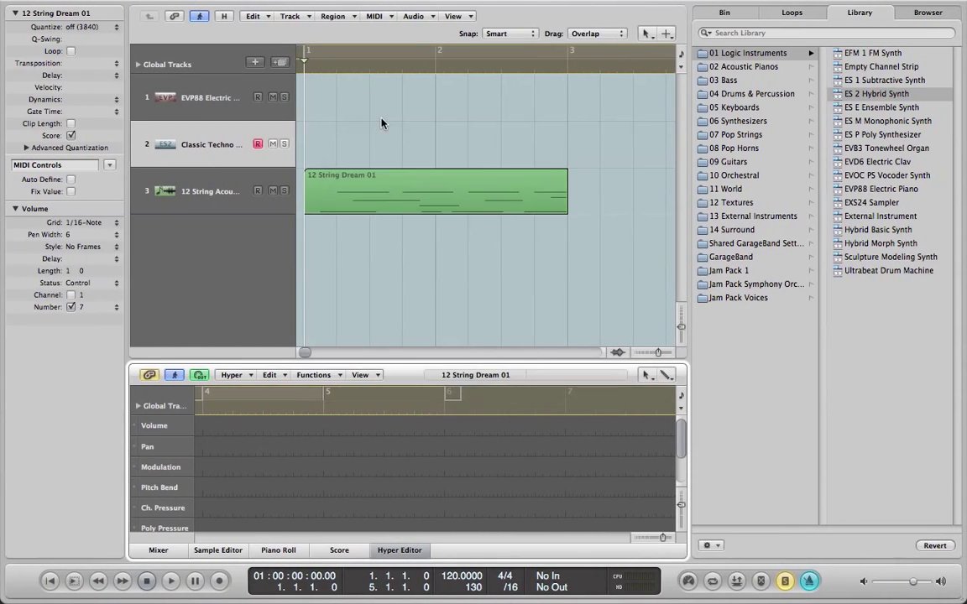
mouse_move(386, 138)
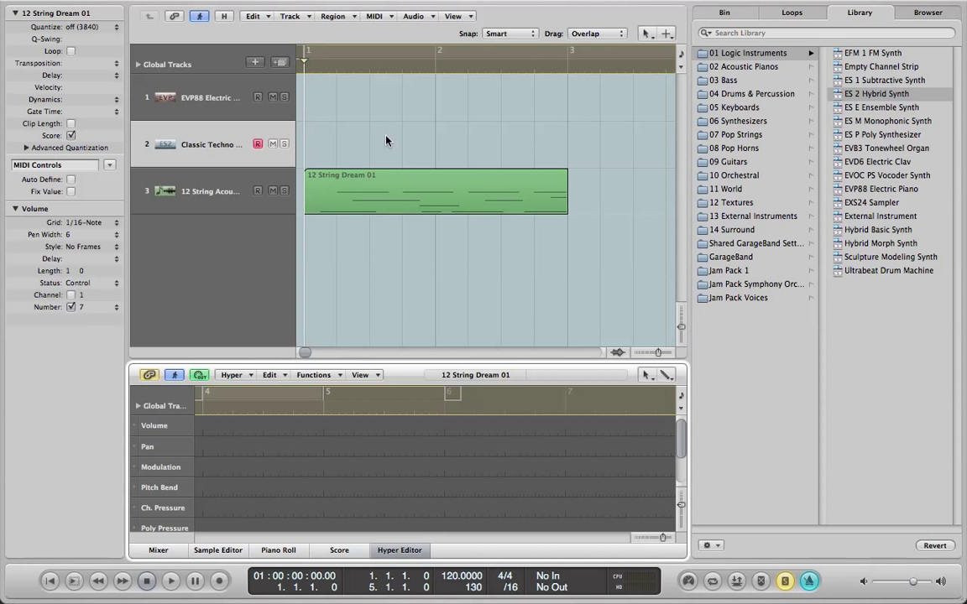
mouse_move(794, 157)
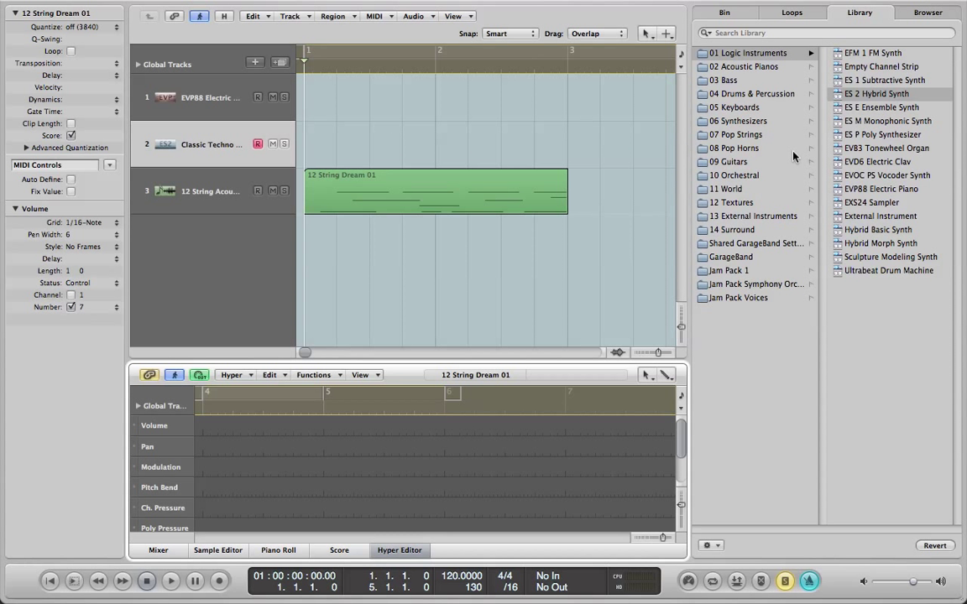
Select the 08 Pop Horns folder, close the Hyper Editor, play and stop, and disable Cycle
left_click(734, 147)
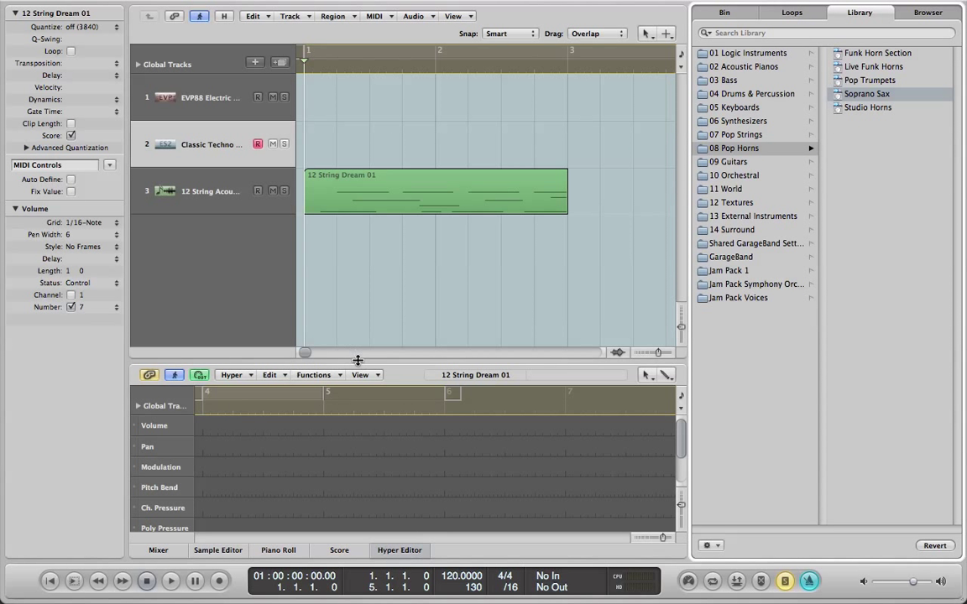
left_click(210, 143)
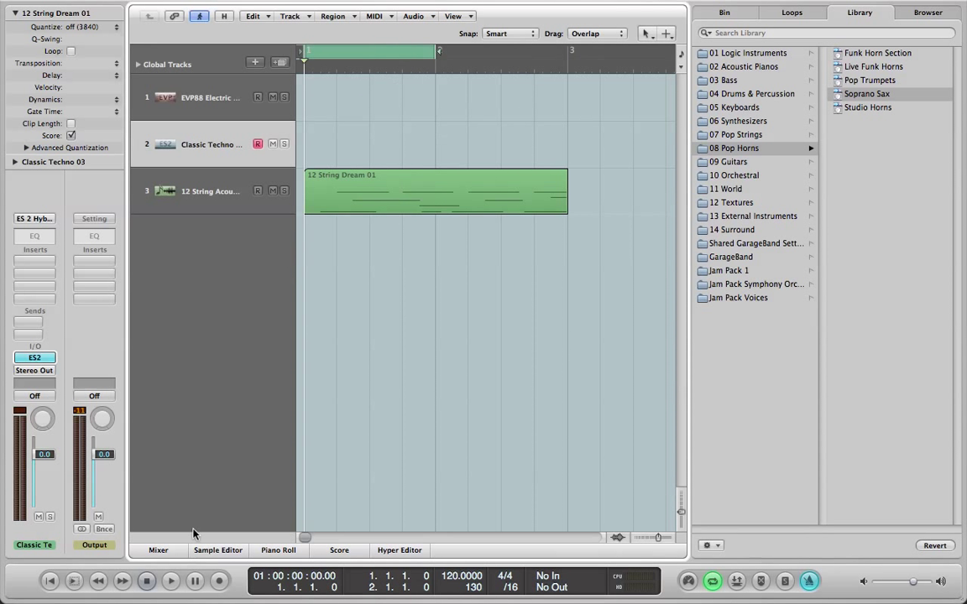
left_click(170, 580)
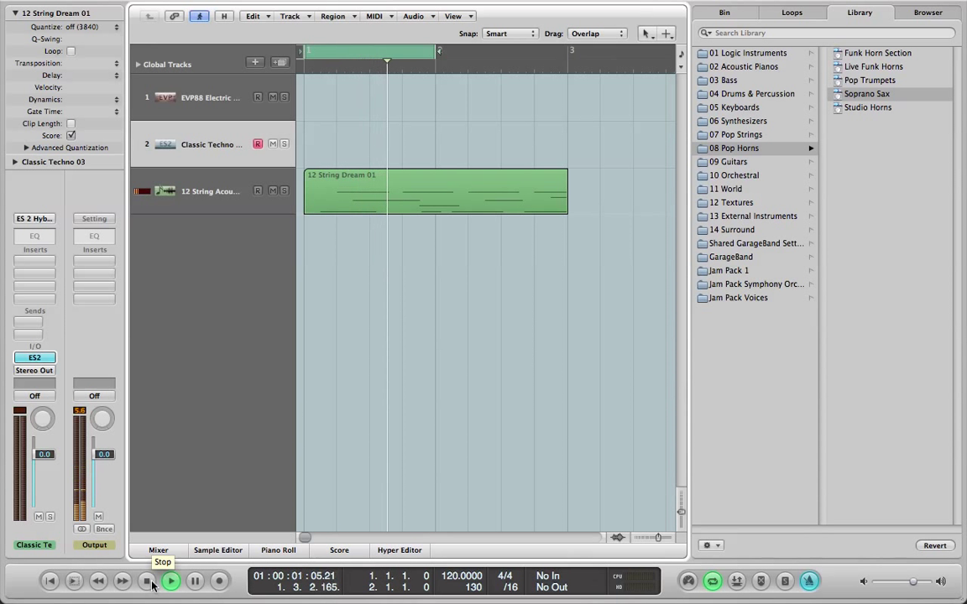
left_click(147, 581)
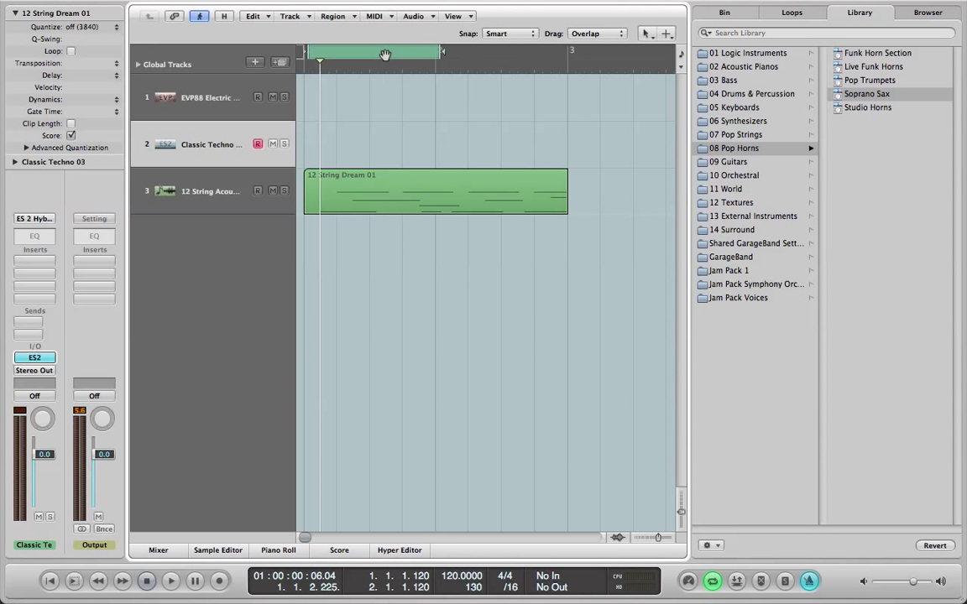
left_click(384, 52)
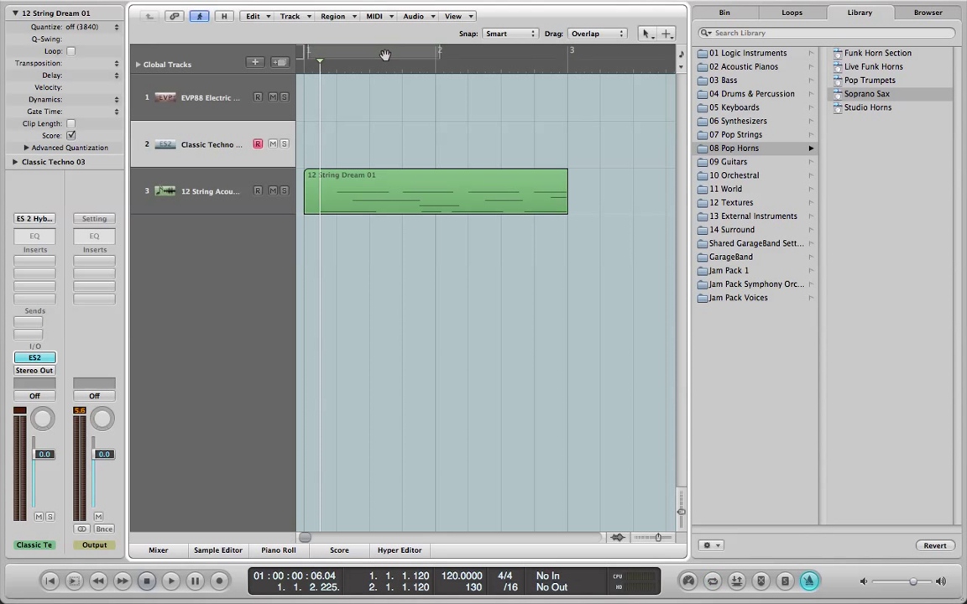
mouse_move(268, 187)
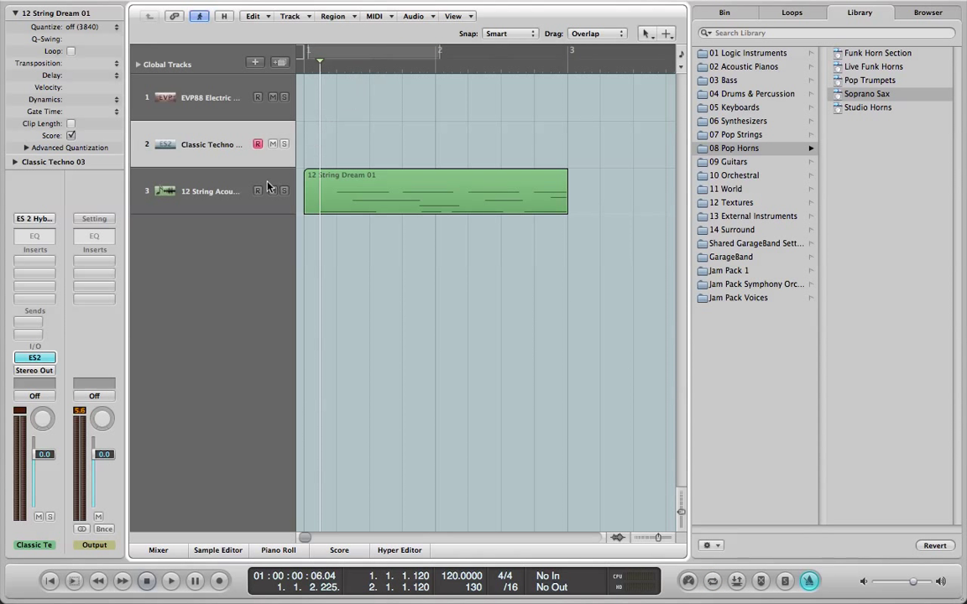
mouse_move(269, 187)
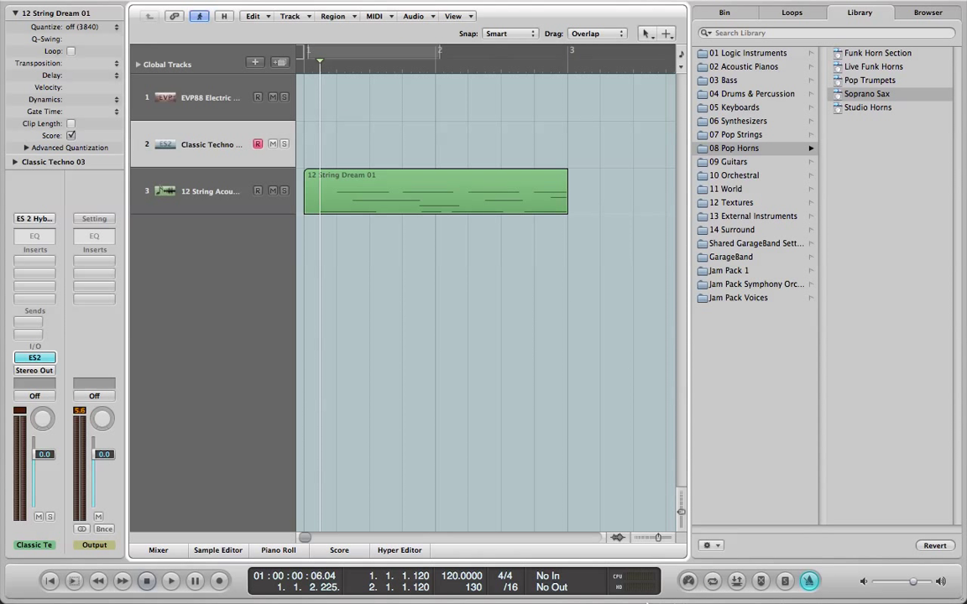